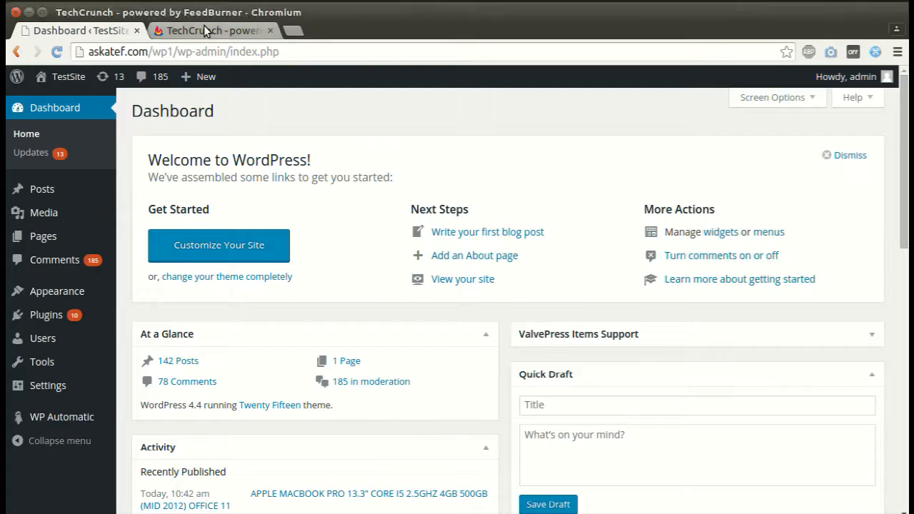
Open the TechCrunch FeedBurner feed page and scroll through its current items
{"action": "left_click", "coordinate": [211, 31]}
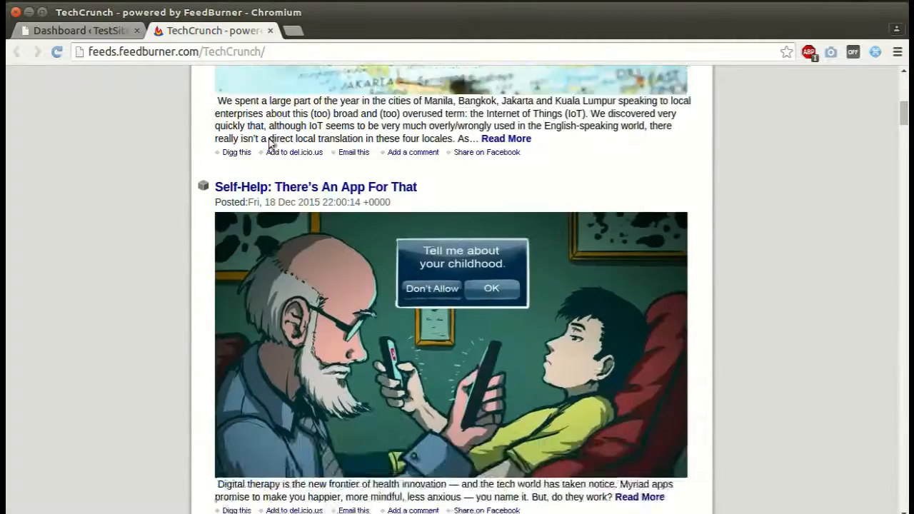
{"action": "scroll", "scroll_direction": "down", "scroll_amount": 3}
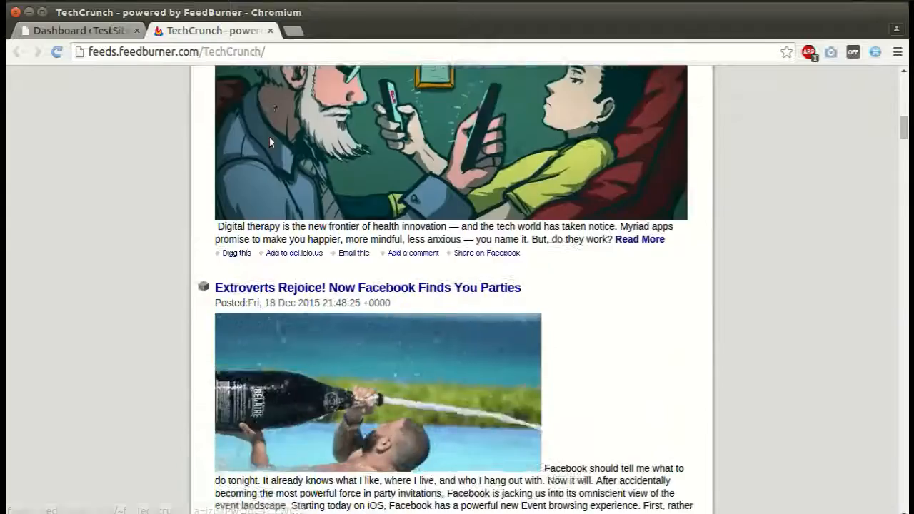
{"action": "scroll", "scroll_direction": "up", "scroll_amount": 3}
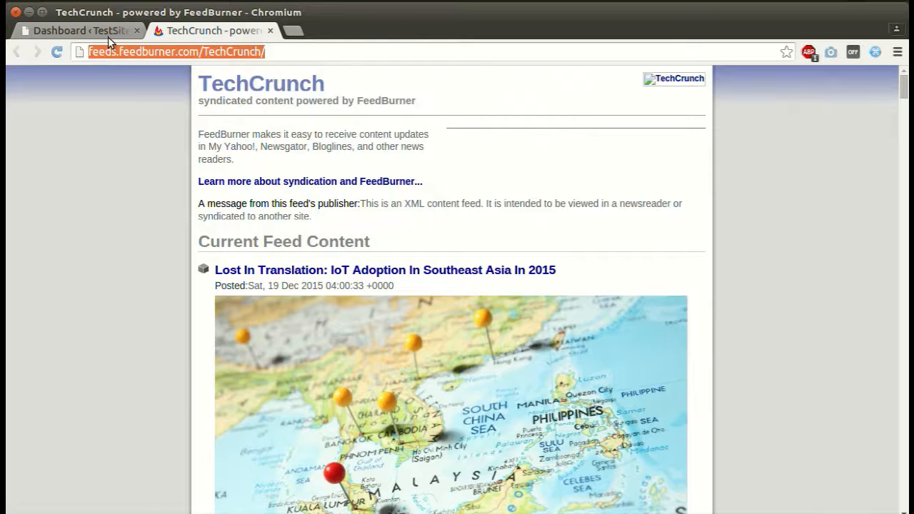
Create a new WP Automatic campaign from the dashboard with Feeds as its type
{"action": "left_click", "coordinate": [75, 30]}
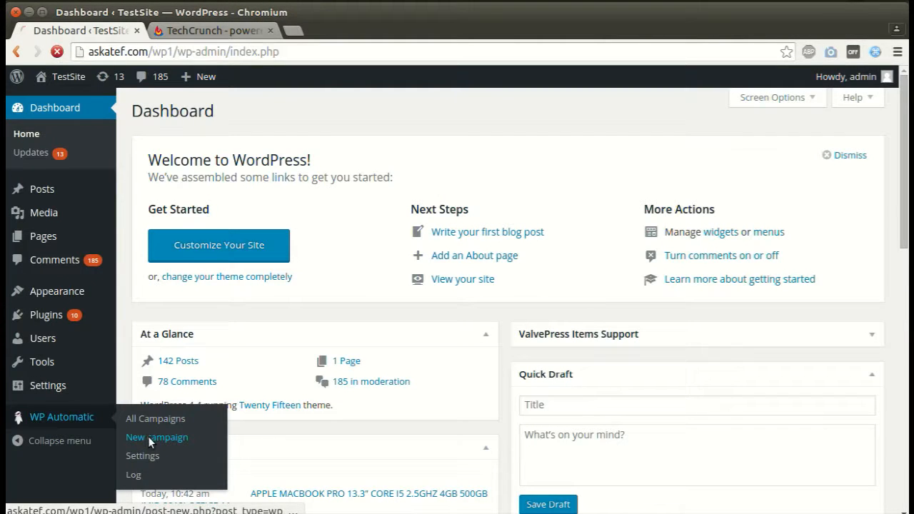
{"action": "left_click", "coordinate": [157, 437]}
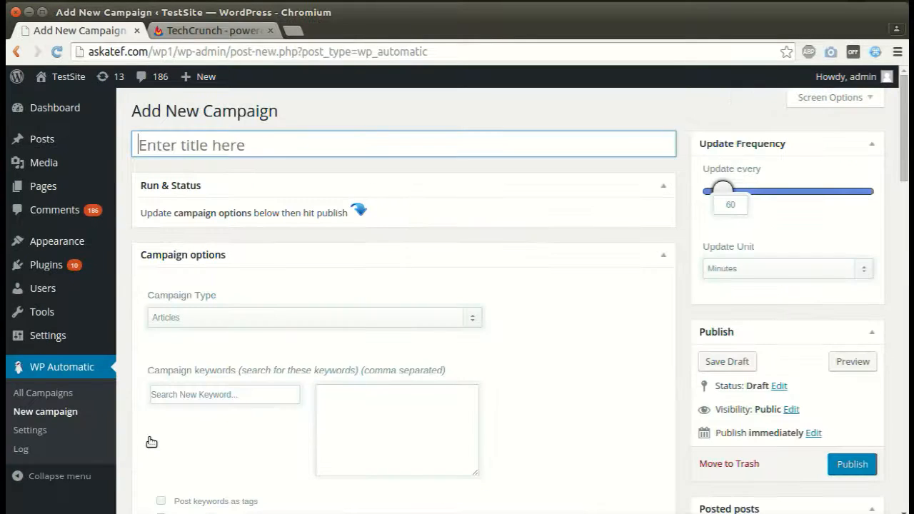
{"action": "left_click", "coordinate": [310, 317]}
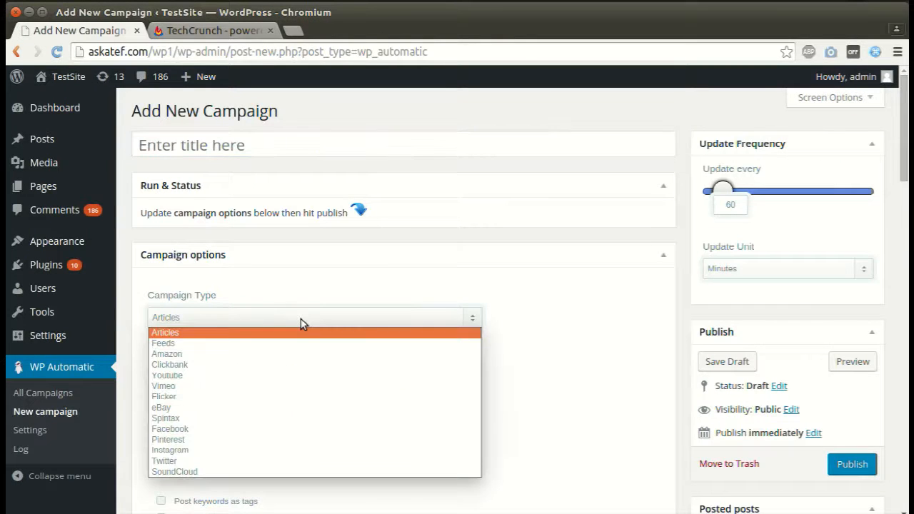
{"action": "mouse_move", "coordinate": [256, 386]}
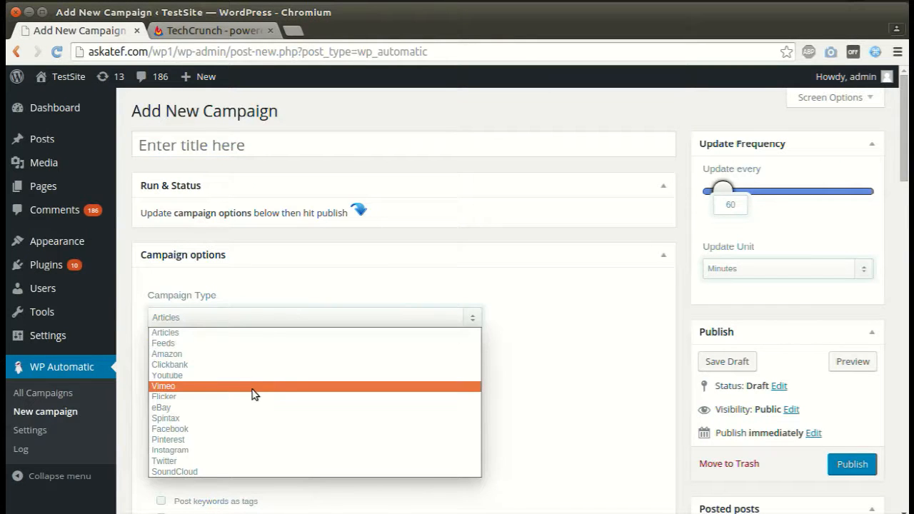
{"action": "left_click", "coordinate": [163, 343]}
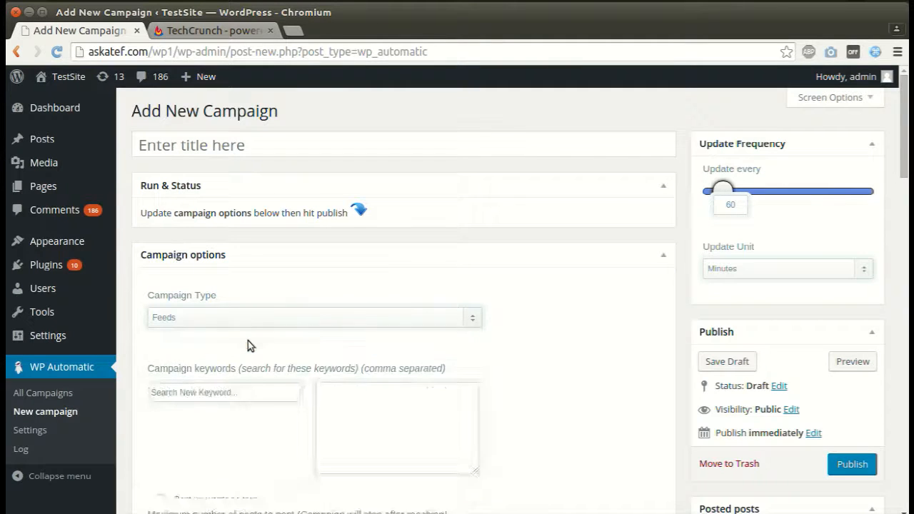
Paste the TechCrunch feed address and select 'Post Full Content from summary feeds'
{"action": "scroll", "scroll_direction": "down", "scroll_amount": 3}
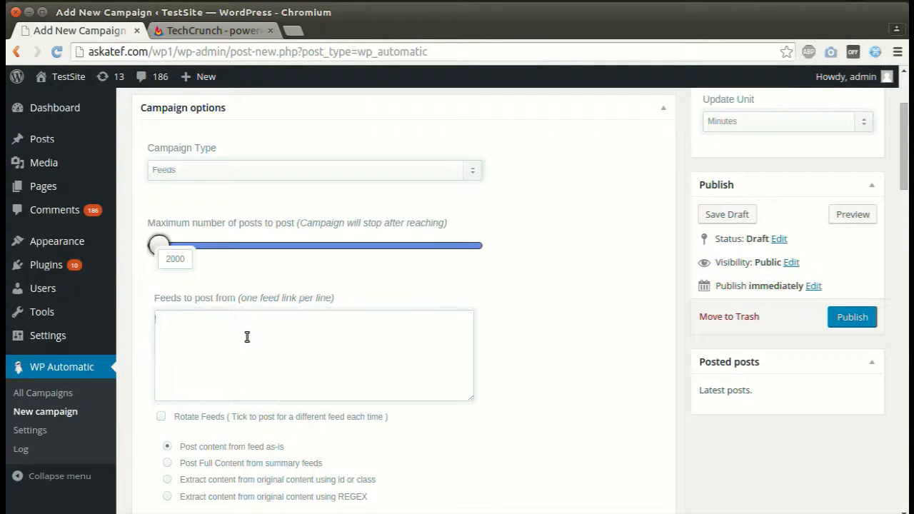
{"action": "right_click", "coordinate": [247, 337]}
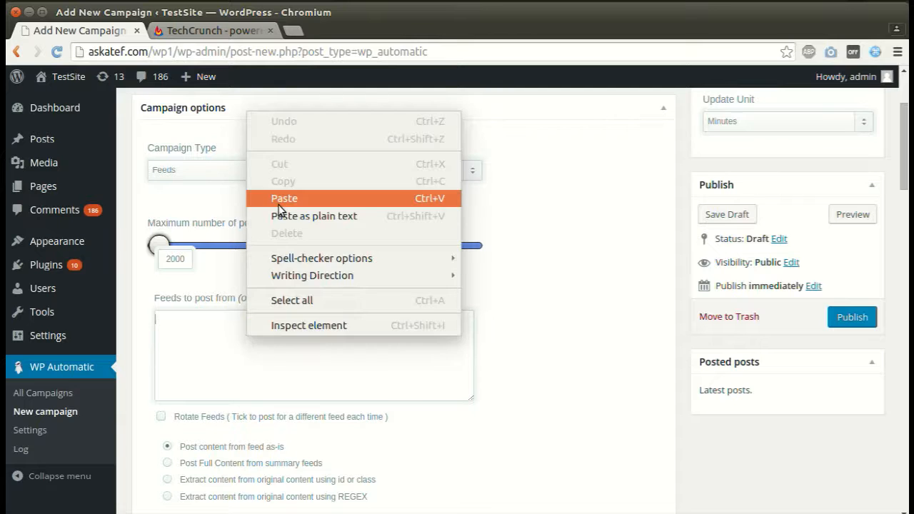
{"action": "left_click", "coordinate": [284, 198]}
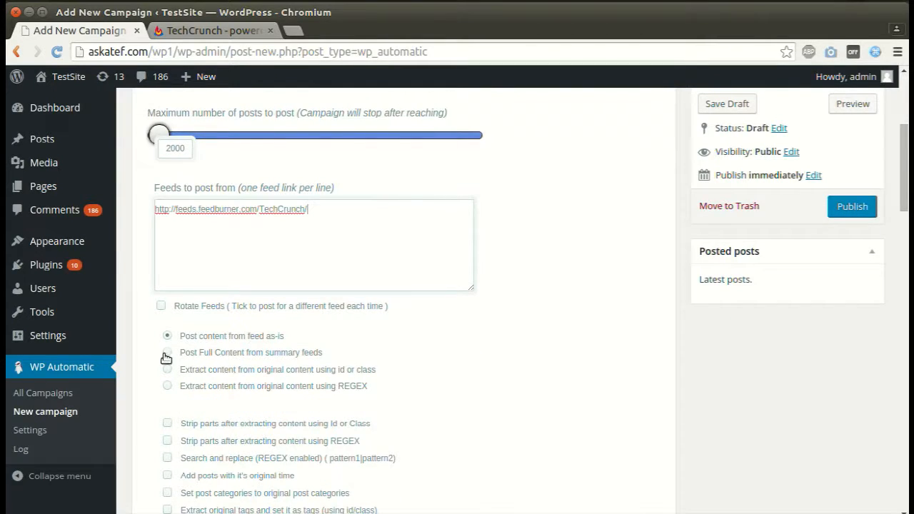
{"action": "left_click", "coordinate": [167, 353]}
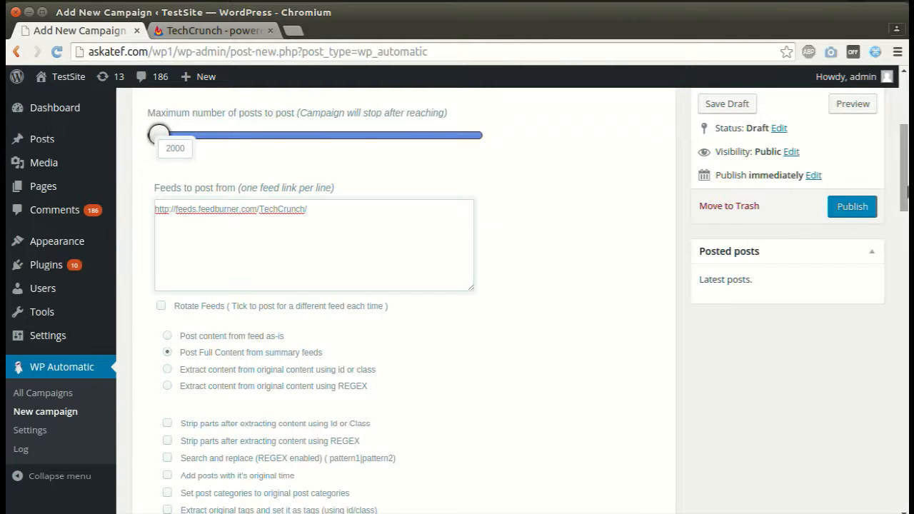
Publish the new Feeds campaign
{"action": "scroll", "scroll_direction": "down", "scroll_amount": 3}
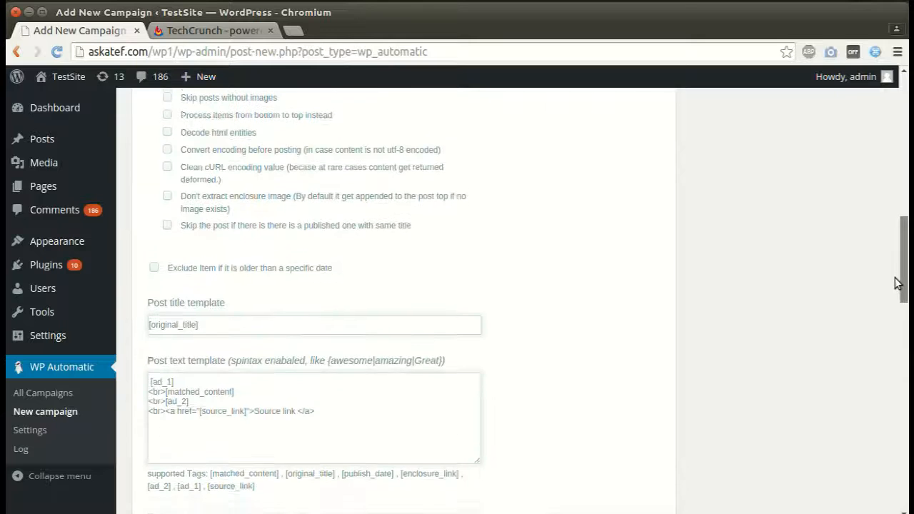
{"action": "scroll", "scroll_direction": "down", "scroll_amount": 3}
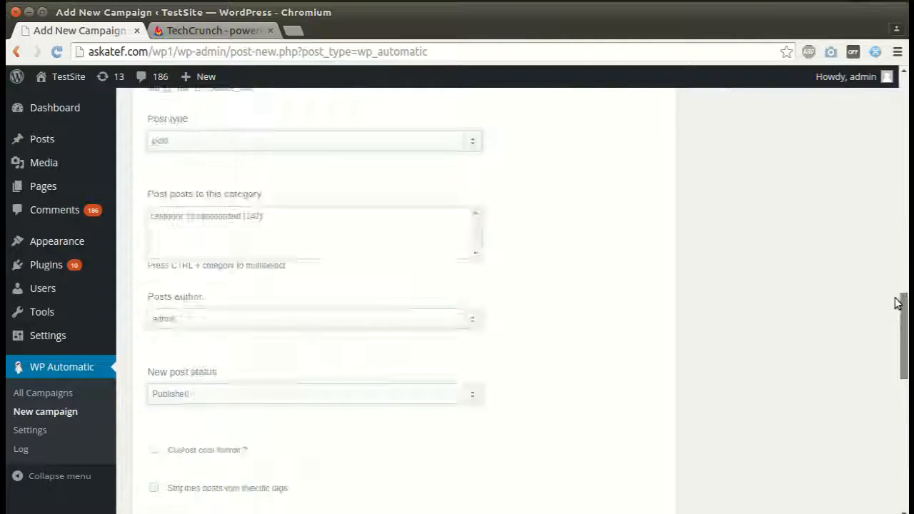
{"action": "left_click", "coordinate": [851, 344]}
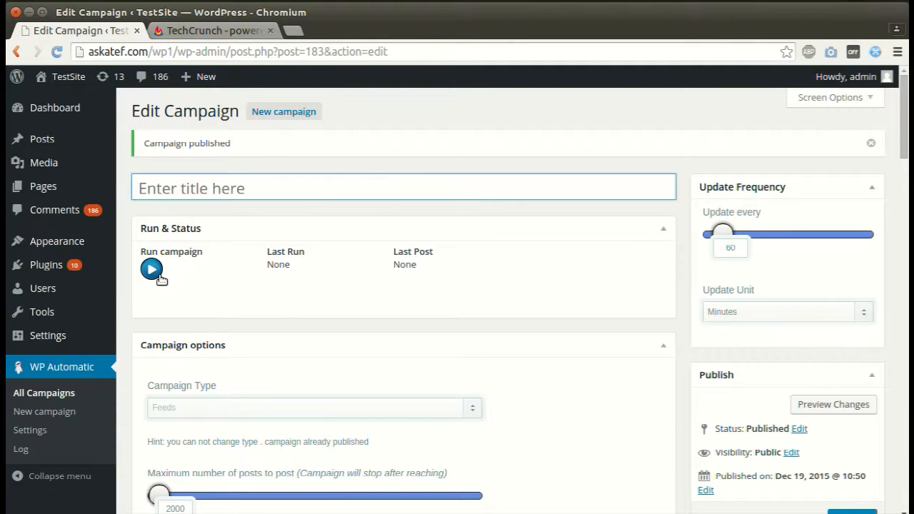
Run the campaign to post 'Lost In Translation: IoT Adoption In Southeast Asia In 2015'
{"action": "left_click", "coordinate": [151, 270]}
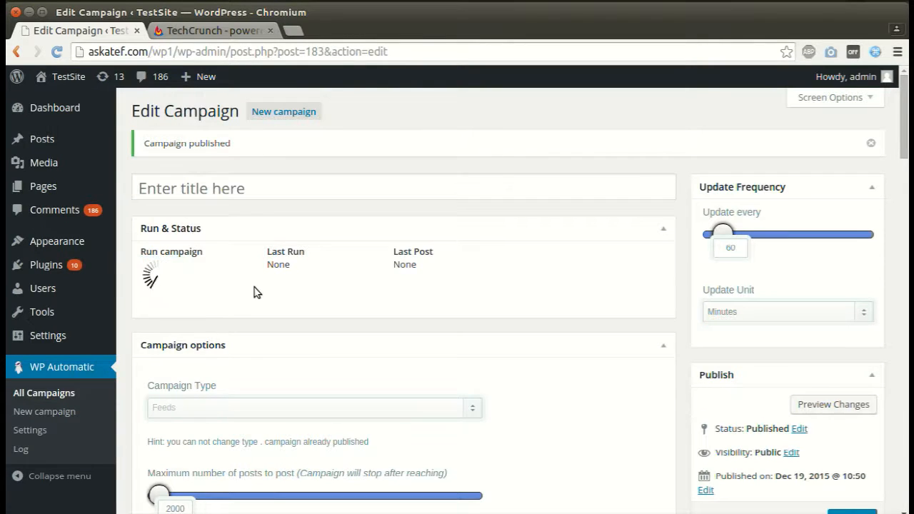
{"action": "left_click", "coordinate": [151, 270]}
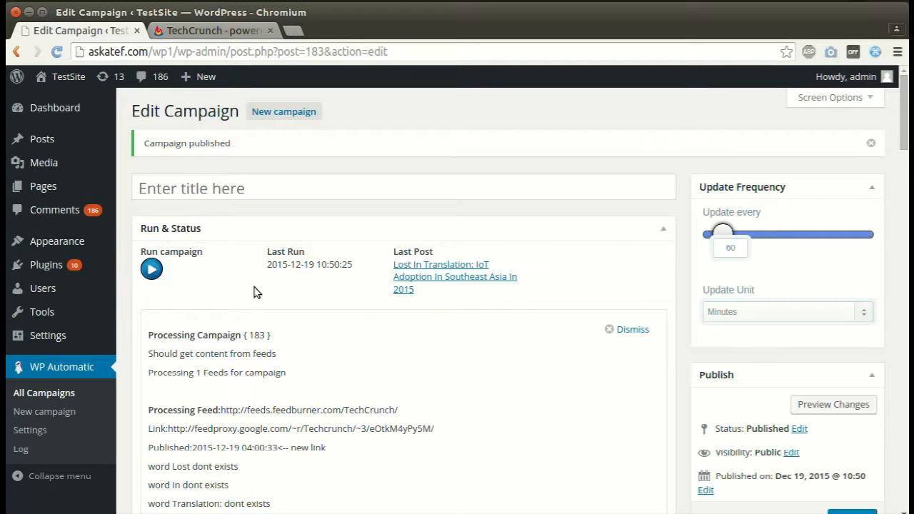
{"action": "mouse_move", "coordinate": [424, 278]}
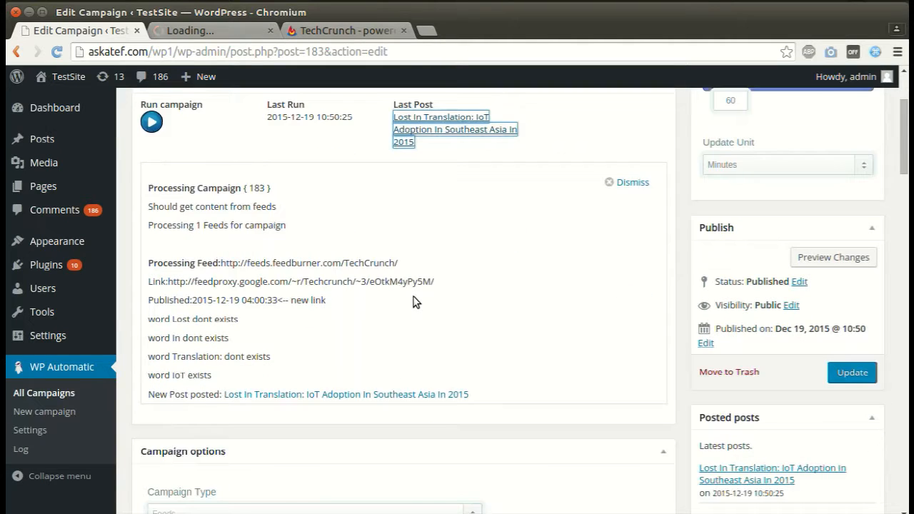
{"action": "scroll", "scroll_direction": "up", "scroll_amount": 3}
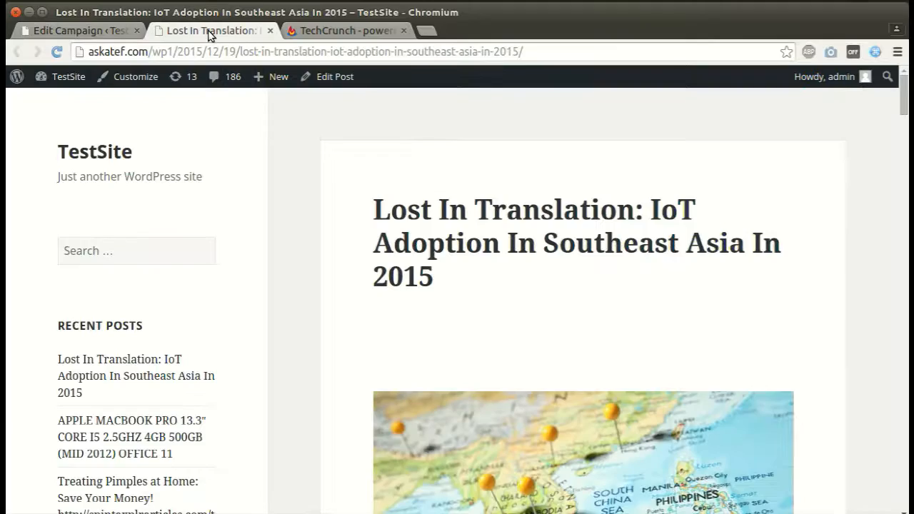
Scroll through the Lost In Translation post down to its closing source link
{"action": "scroll", "scroll_direction": "down", "scroll_amount": 3}
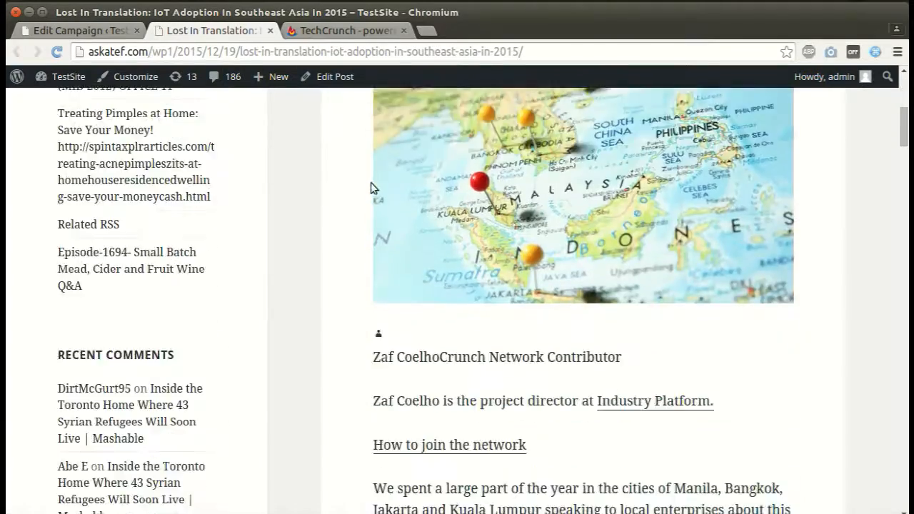
{"action": "scroll", "scroll_direction": "down", "scroll_amount": 3}
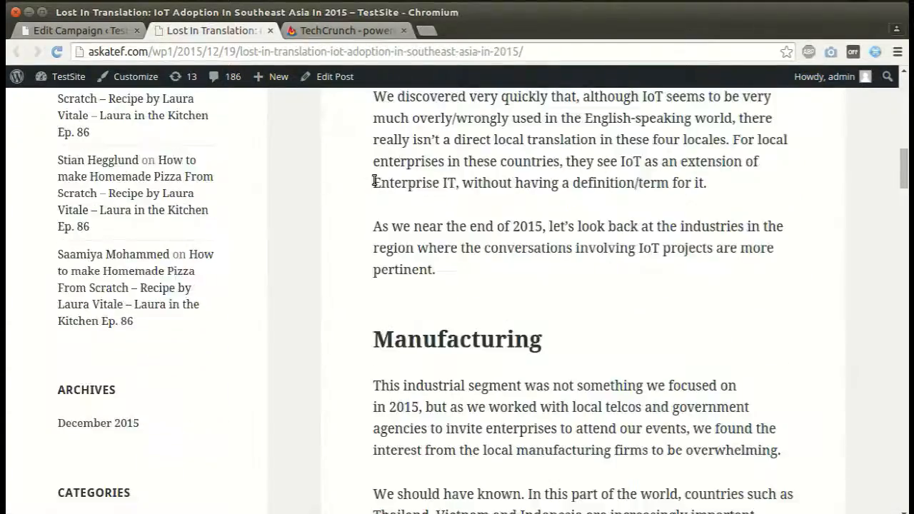
{"action": "scroll", "scroll_direction": "down", "scroll_amount": 3}
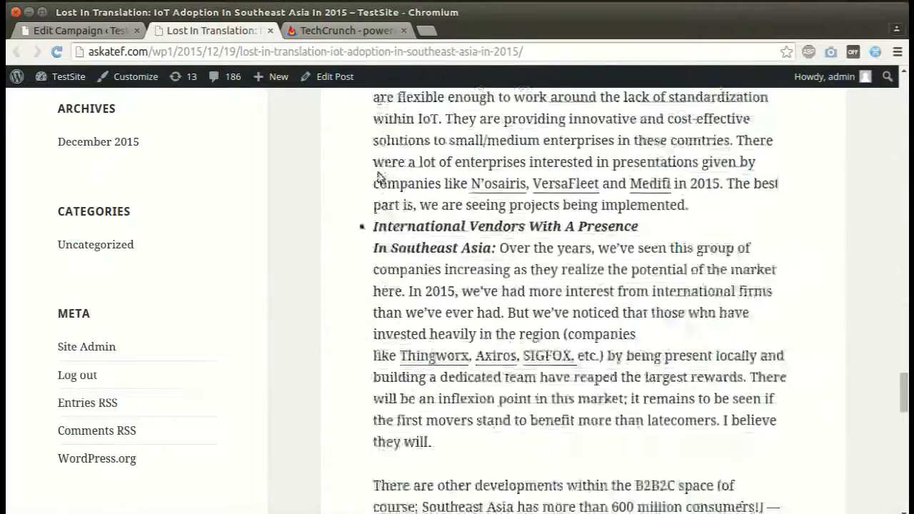
{"action": "scroll", "scroll_direction": "down", "scroll_amount": 3}
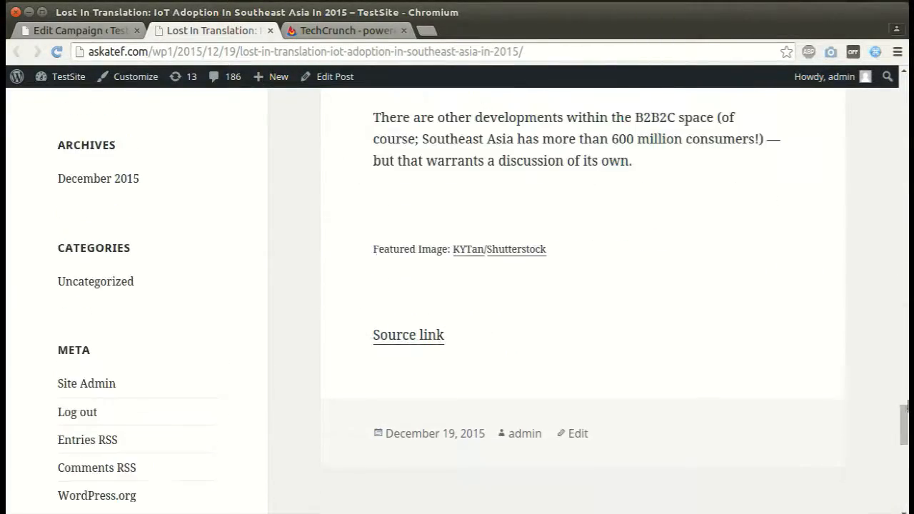
{"action": "scroll", "scroll_direction": "up", "scroll_amount": 3}
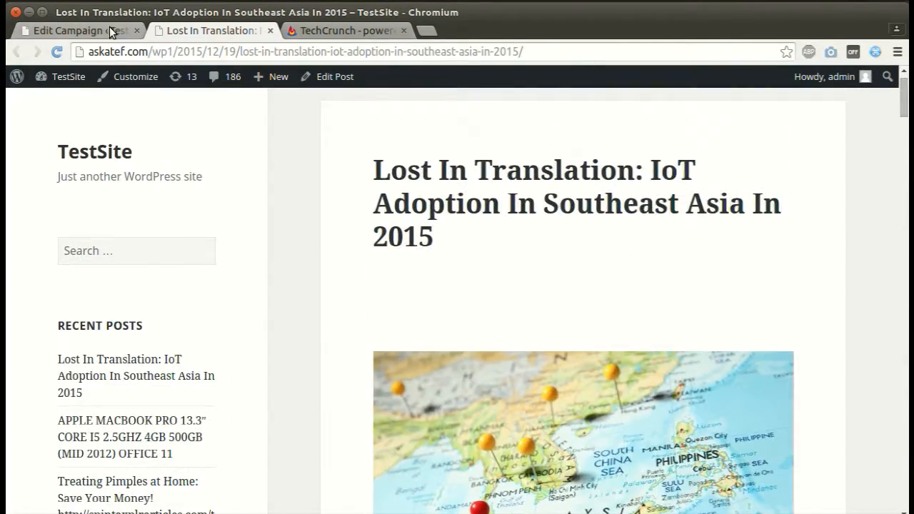
Rerun the campaign and open the new post 'Self-Help: There's An App For That'
{"action": "left_click", "coordinate": [71, 30]}
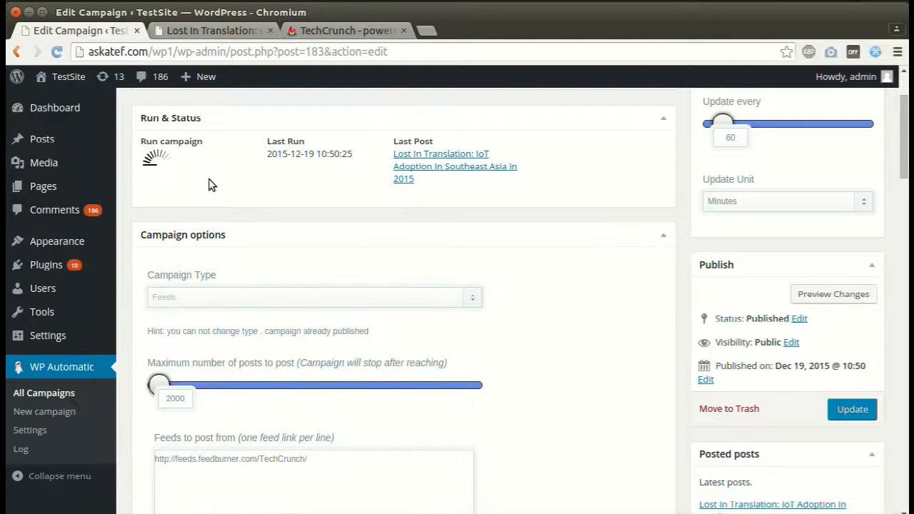
{"action": "left_click", "coordinate": [152, 158]}
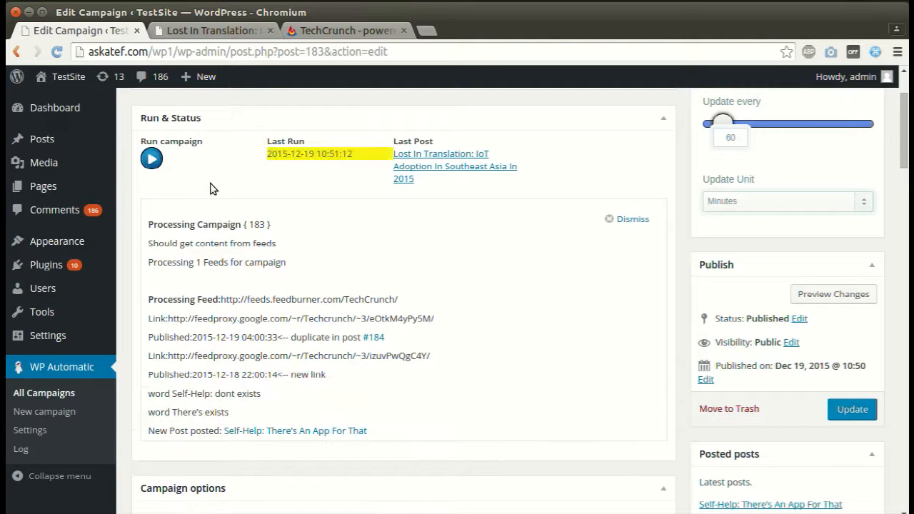
{"action": "left_click", "coordinate": [454, 154]}
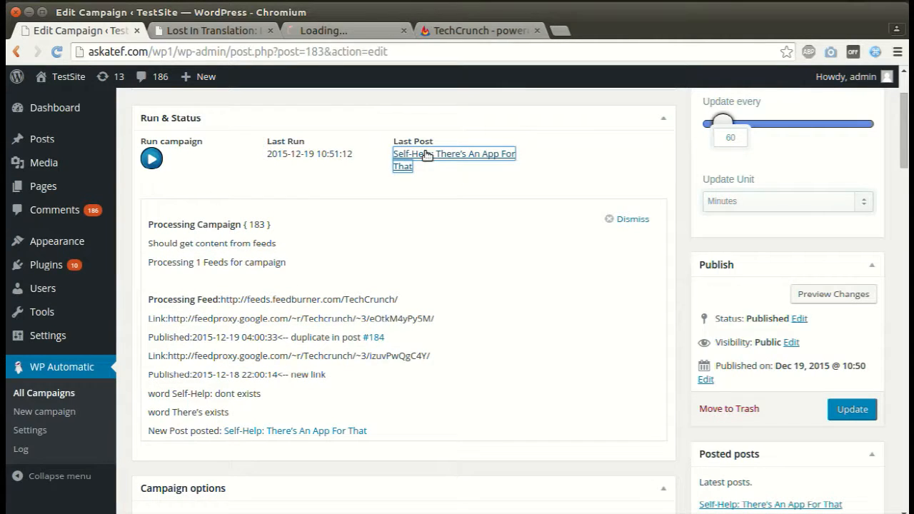
{"action": "left_click", "coordinate": [454, 154]}
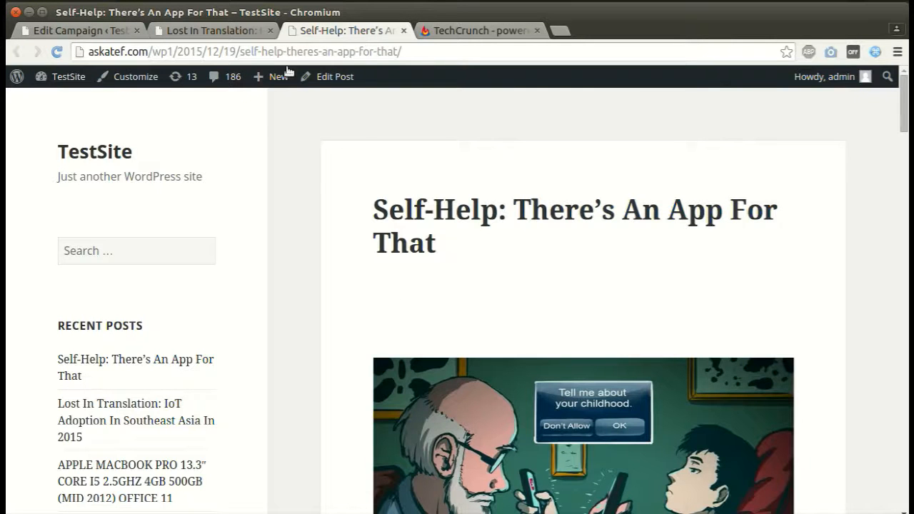
{"action": "scroll", "scroll_direction": "down", "scroll_amount": 3}
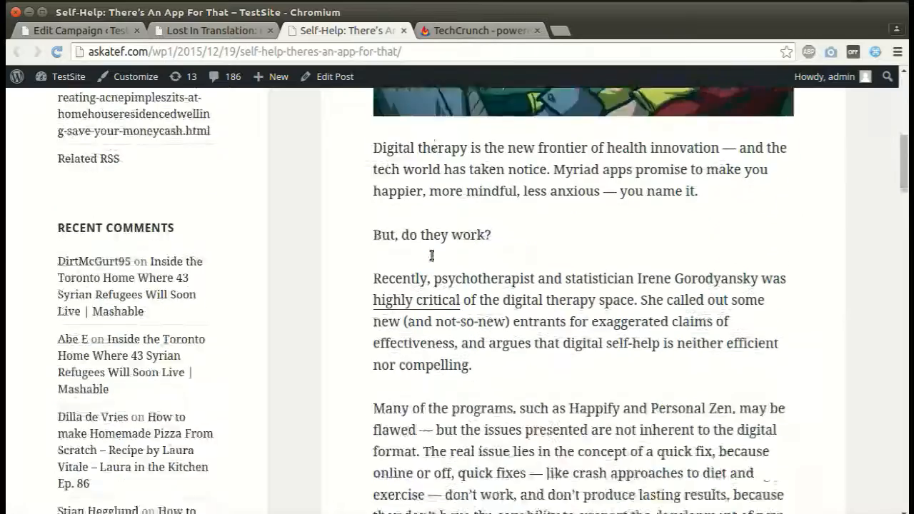
{"action": "scroll", "scroll_direction": "down", "scroll_amount": 3}
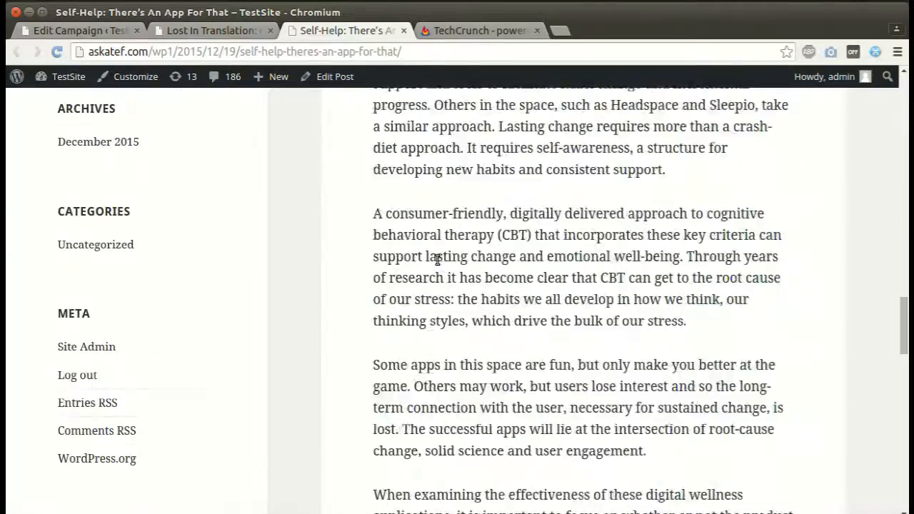
{"action": "scroll", "scroll_direction": "up", "scroll_amount": 3}
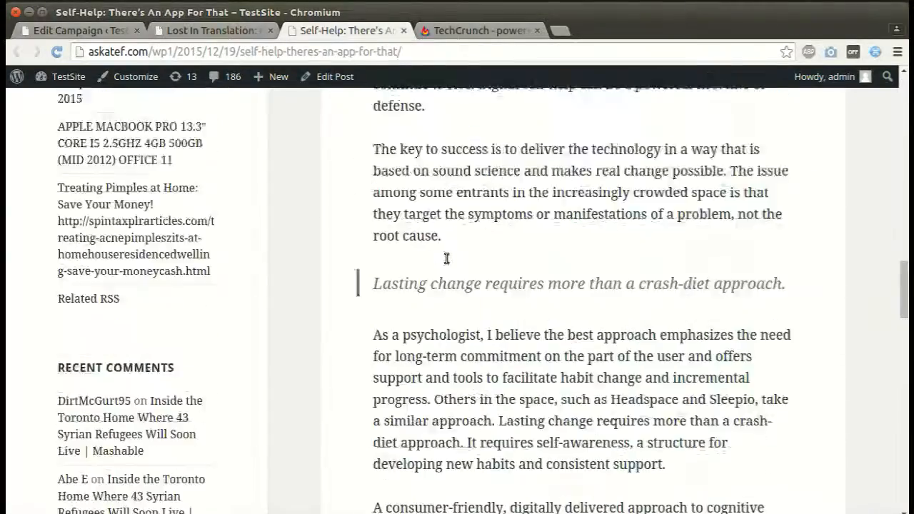
{"action": "scroll", "scroll_direction": "up", "scroll_amount": 3}
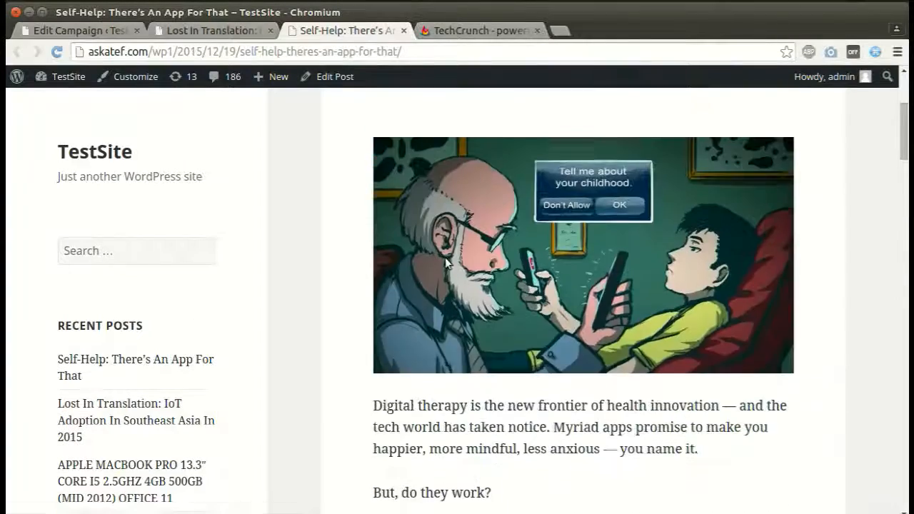
{"action": "left_click", "coordinate": [475, 30]}
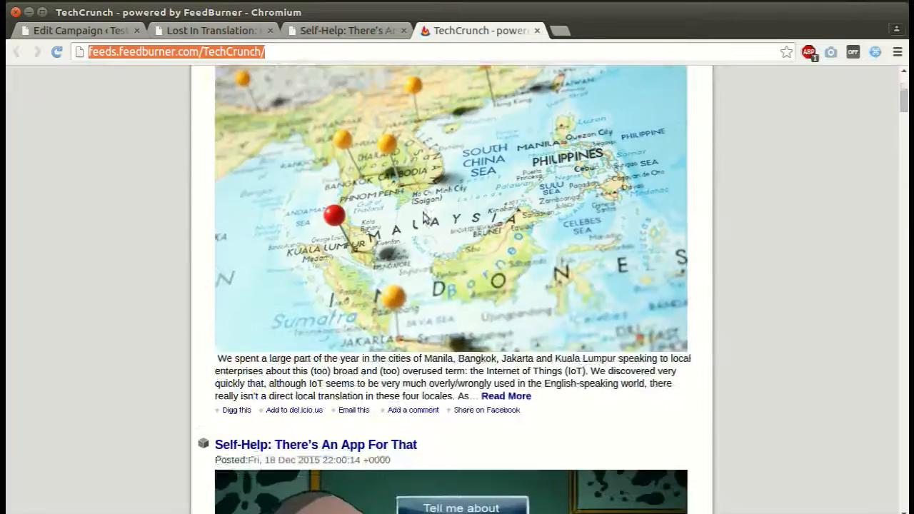
{"action": "scroll", "scroll_direction": "down", "scroll_amount": 3}
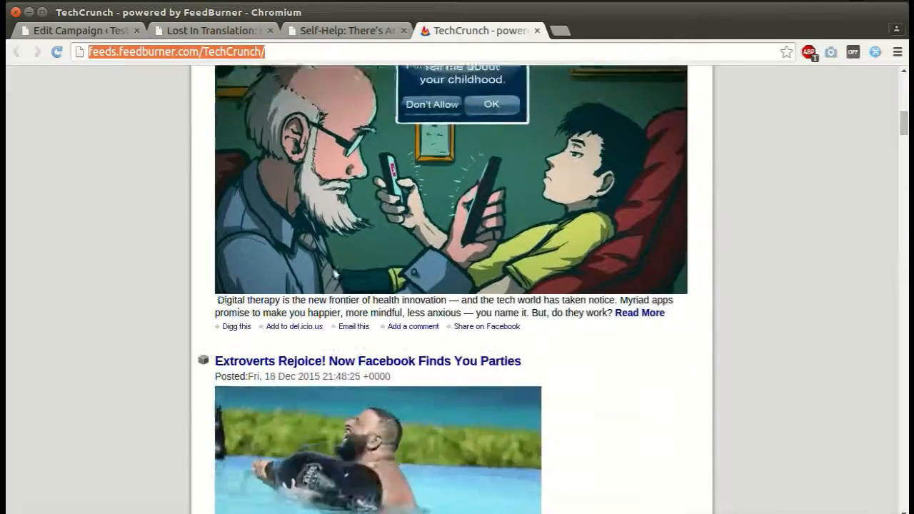
{"action": "left_click", "coordinate": [346, 30]}
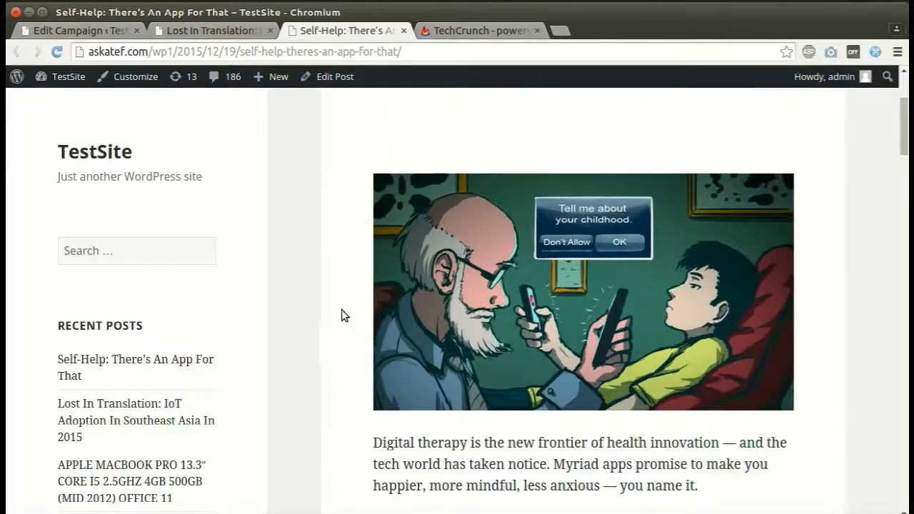
{"action": "scroll", "scroll_direction": "down", "scroll_amount": 3}
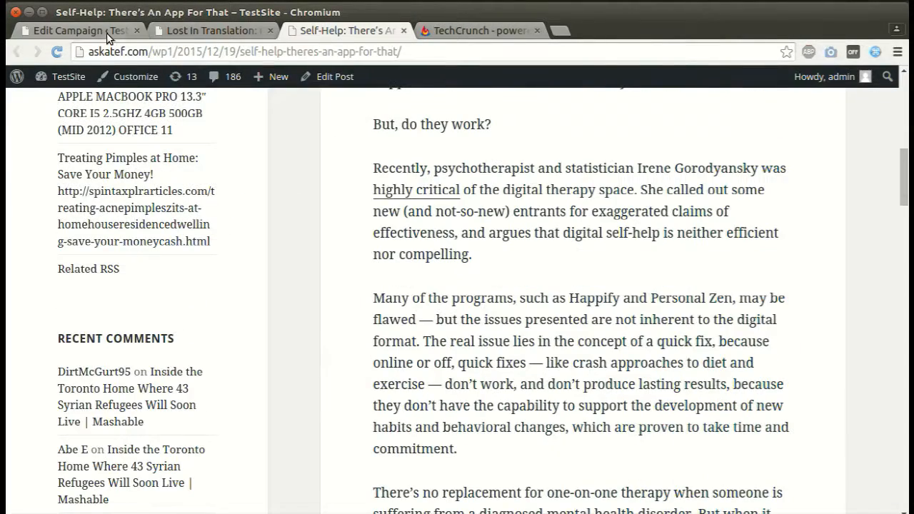
Set the content option to 'Extract content from original content using id or class'
{"action": "left_click", "coordinate": [72, 30]}
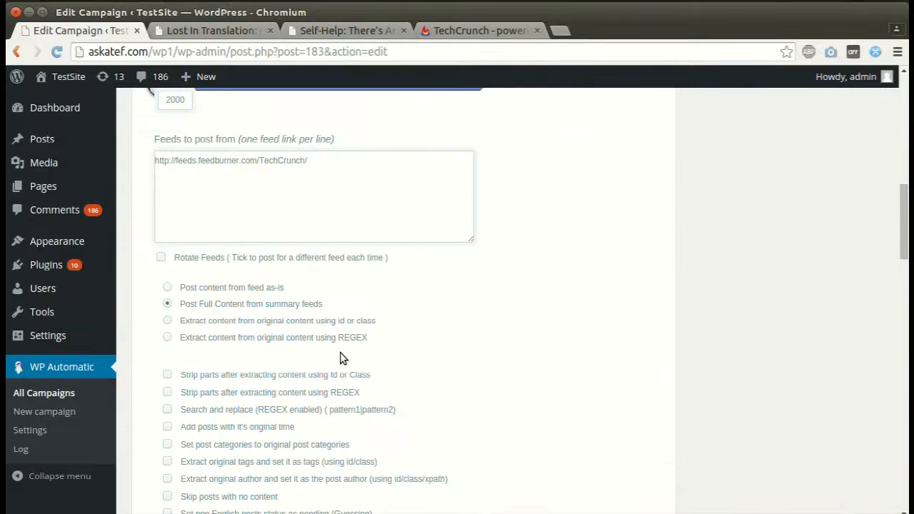
{"action": "scroll", "scroll_direction": "down", "scroll_amount": 3}
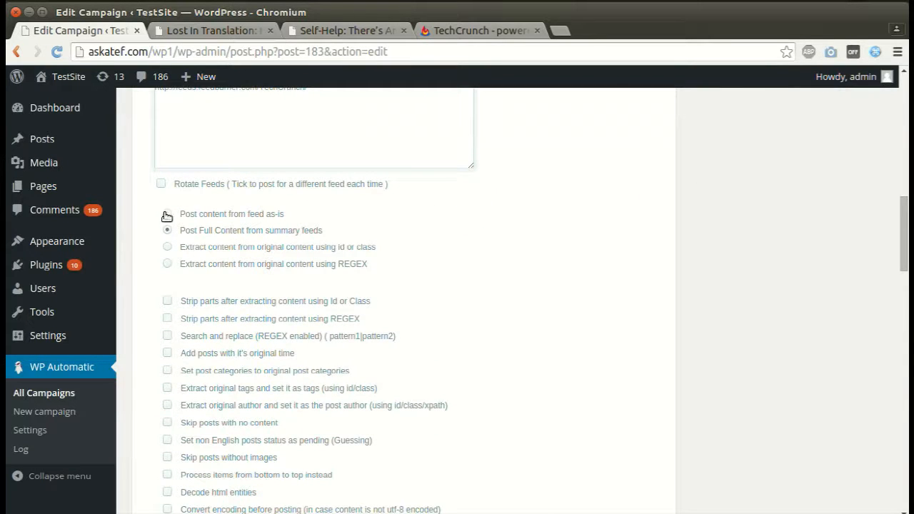
{"action": "left_click", "coordinate": [167, 214]}
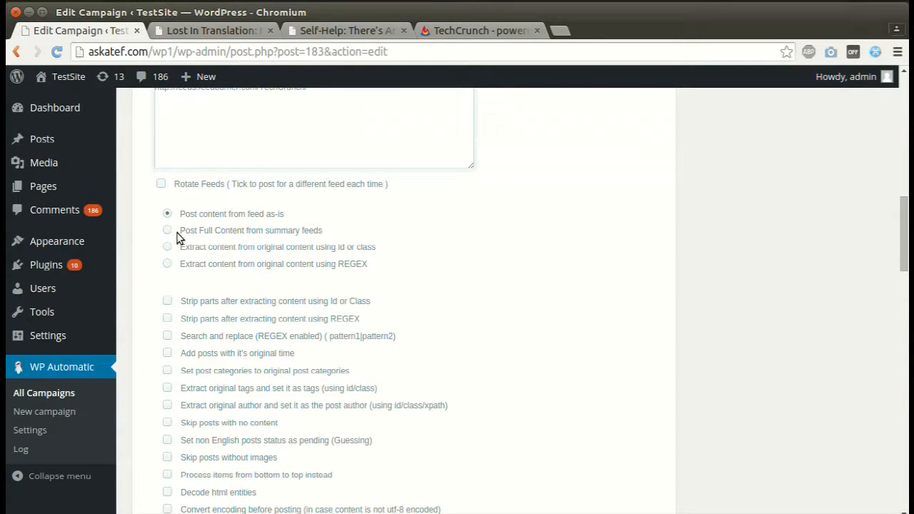
{"action": "left_click", "coordinate": [167, 230]}
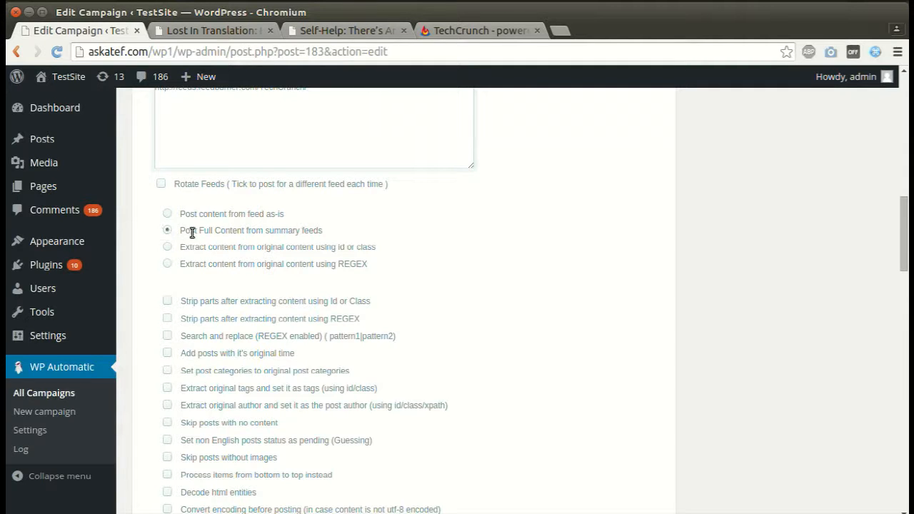
{"action": "left_click", "coordinate": [167, 246]}
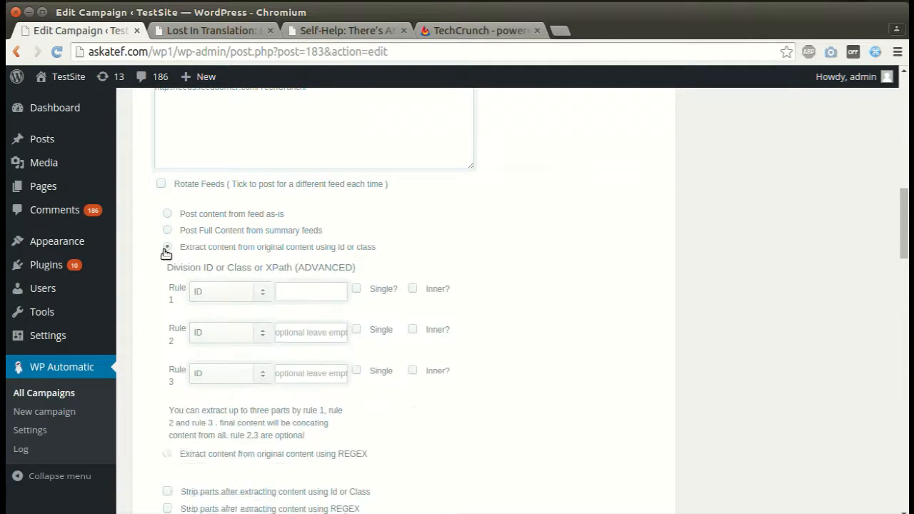
Switch content extraction to regular expressions
{"action": "left_click", "coordinate": [168, 246]}
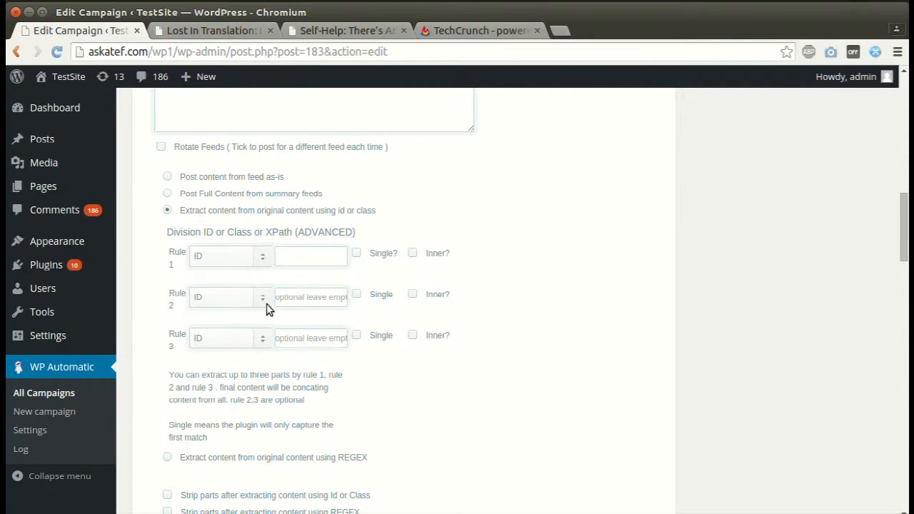
{"action": "mouse_move", "coordinate": [232, 288]}
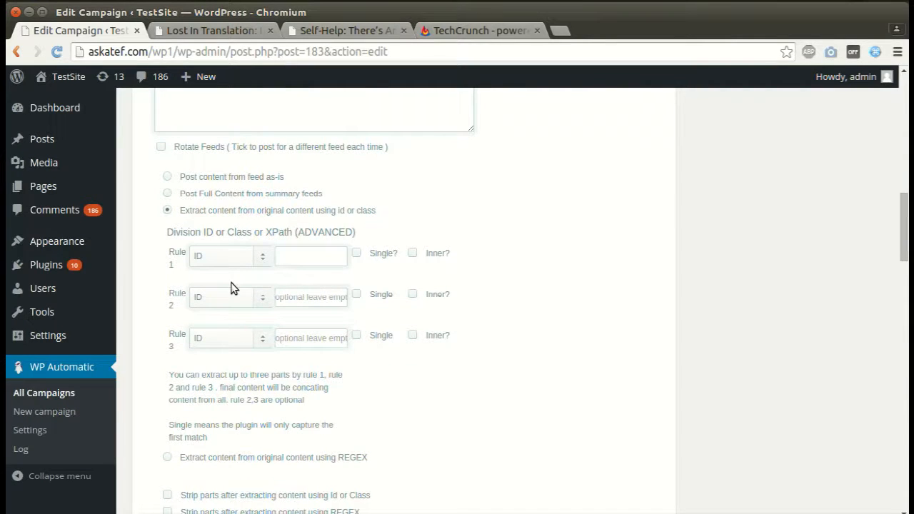
{"action": "scroll", "scroll_direction": "down", "scroll_amount": 3}
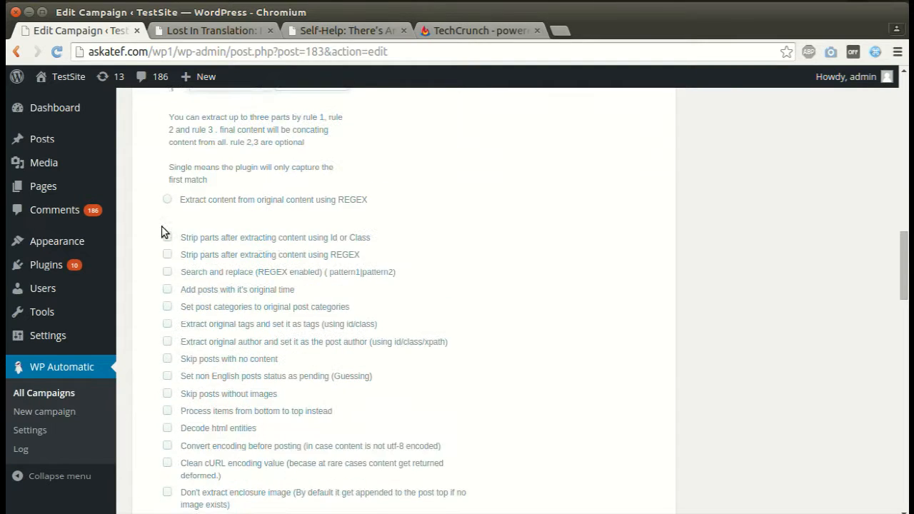
{"action": "left_click", "coordinate": [167, 199]}
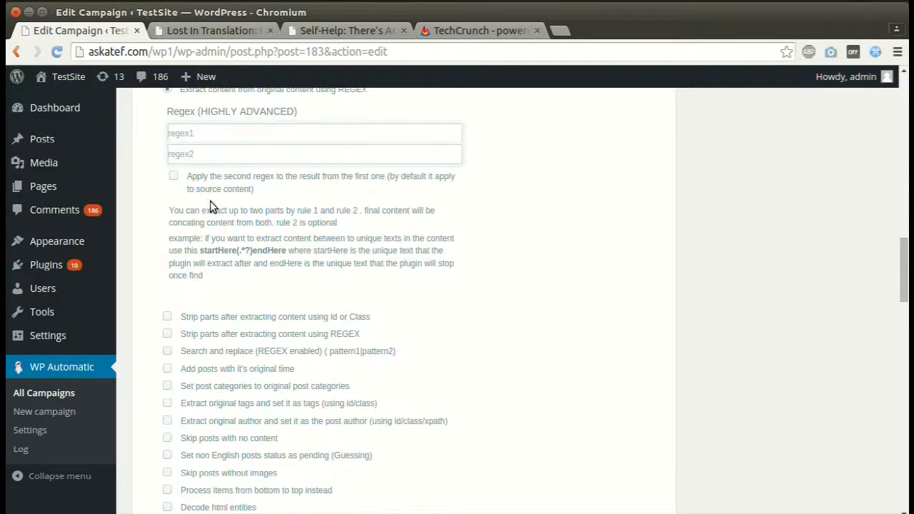
Apply the second regex to the first one's result and enable ID/class stripping
{"action": "scroll", "scroll_direction": "up", "scroll_amount": 3}
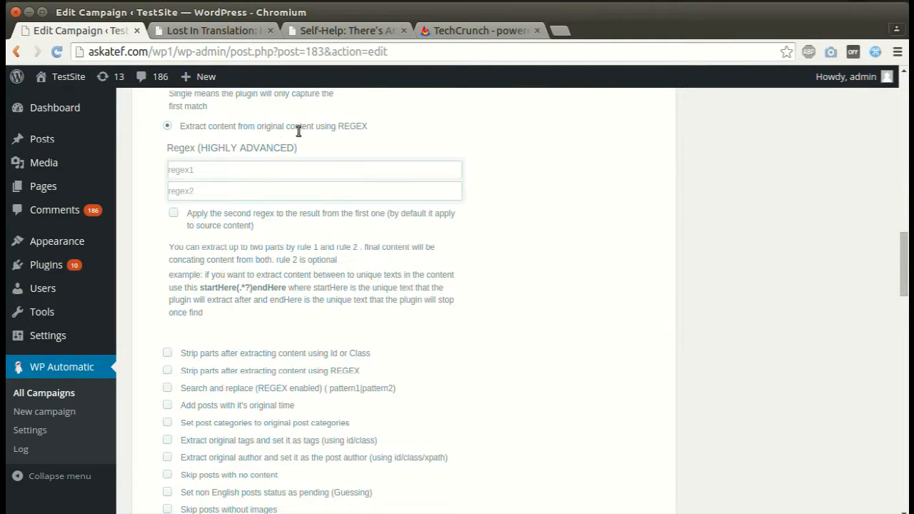
{"action": "left_click", "coordinate": [315, 170]}
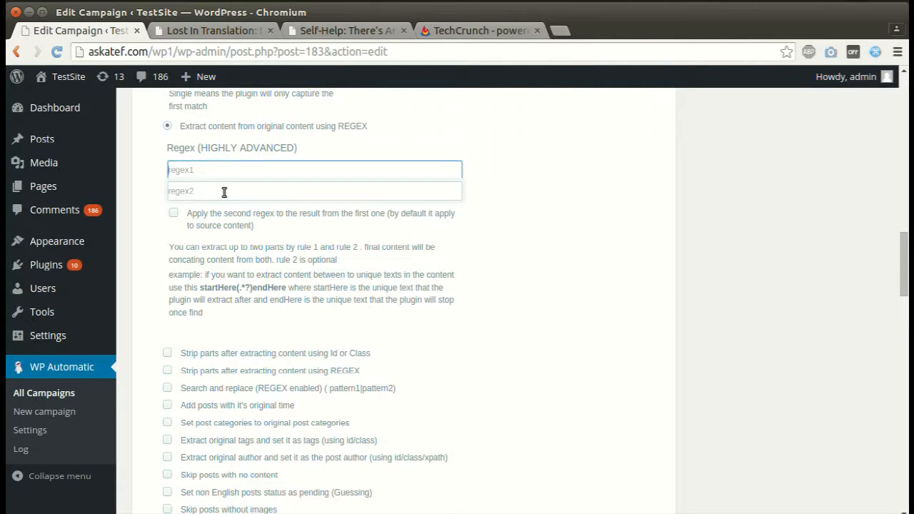
{"action": "left_click", "coordinate": [314, 190]}
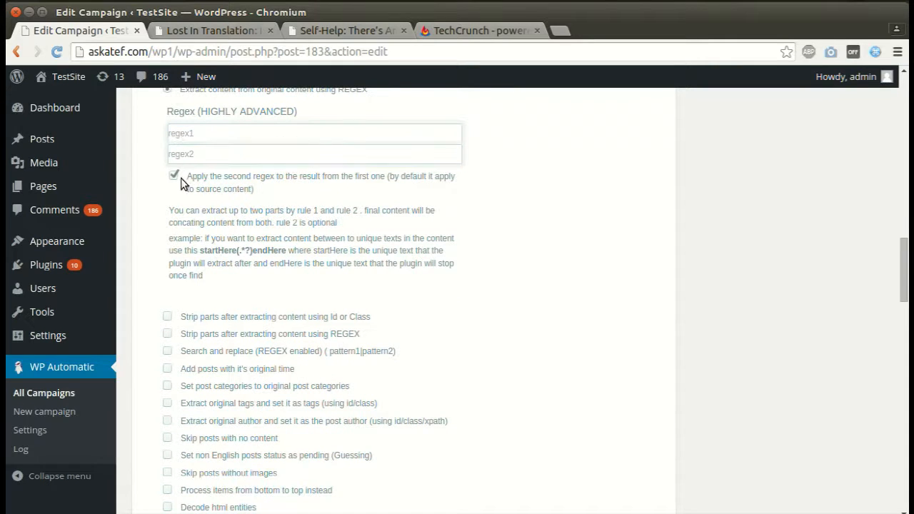
{"action": "scroll", "scroll_direction": "down", "scroll_amount": 3}
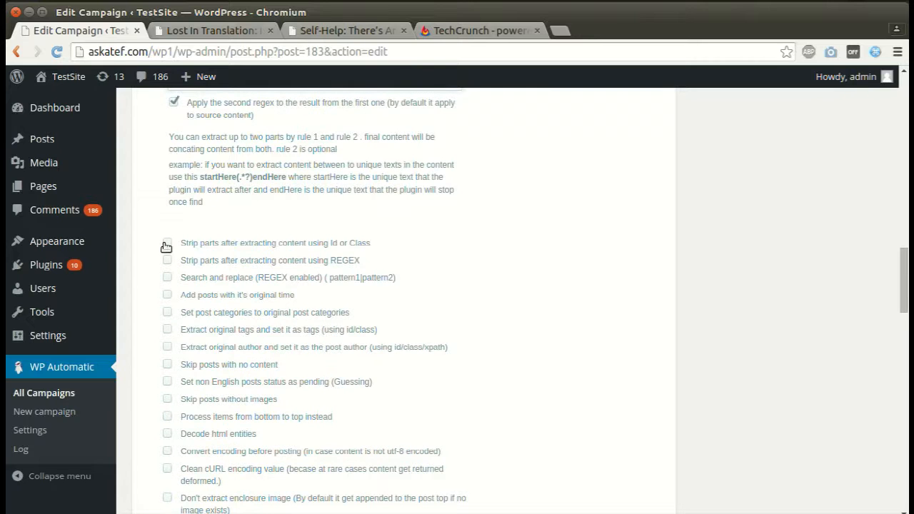
{"action": "left_click", "coordinate": [167, 243]}
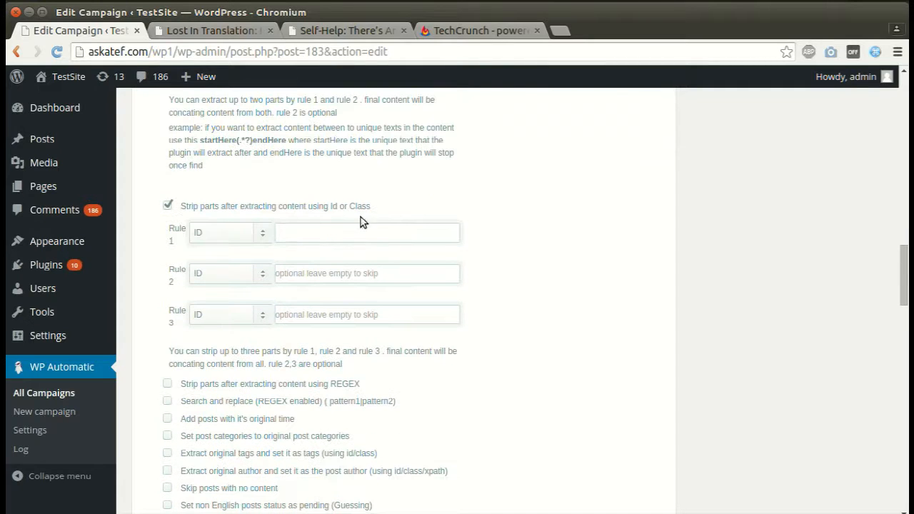
{"action": "mouse_move", "coordinate": [305, 249]}
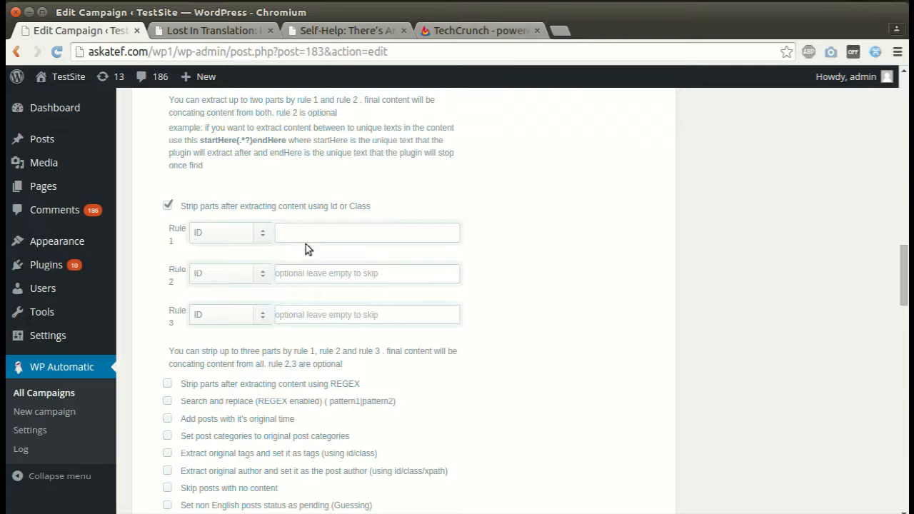
Leave ID/class stripping, regex stripping and search-and-replace all unchecked
{"action": "left_click", "coordinate": [168, 205]}
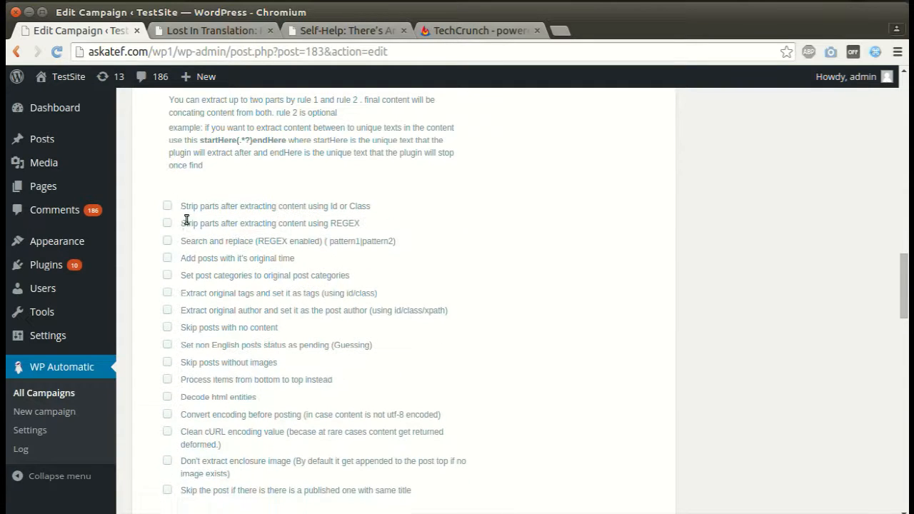
{"action": "left_click", "coordinate": [167, 223]}
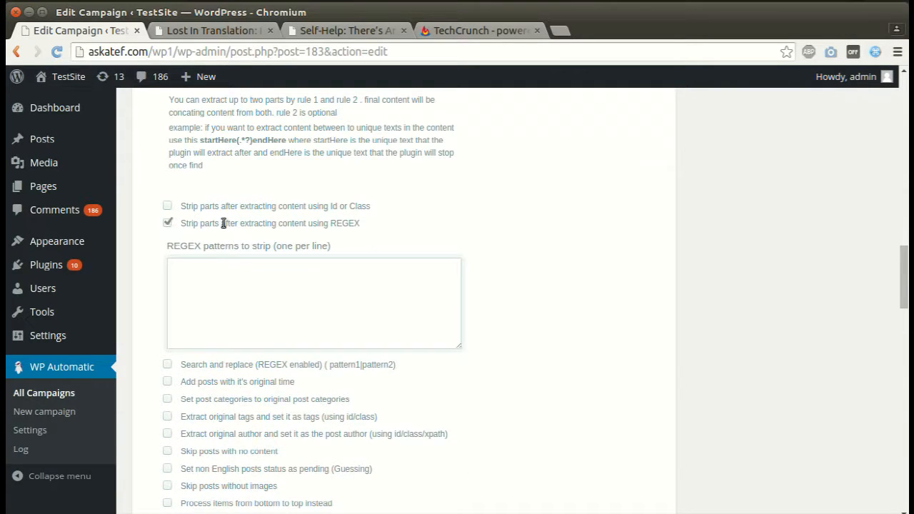
{"action": "left_click", "coordinate": [168, 223]}
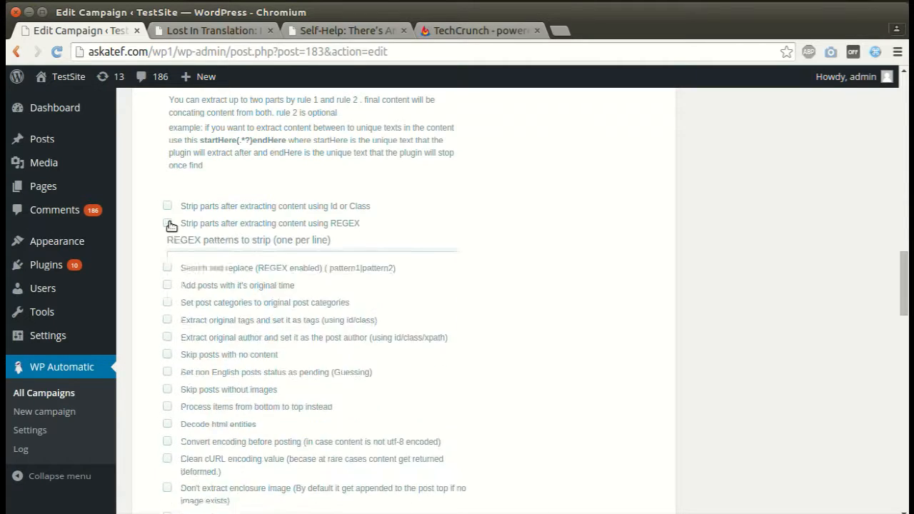
{"action": "left_click", "coordinate": [167, 268]}
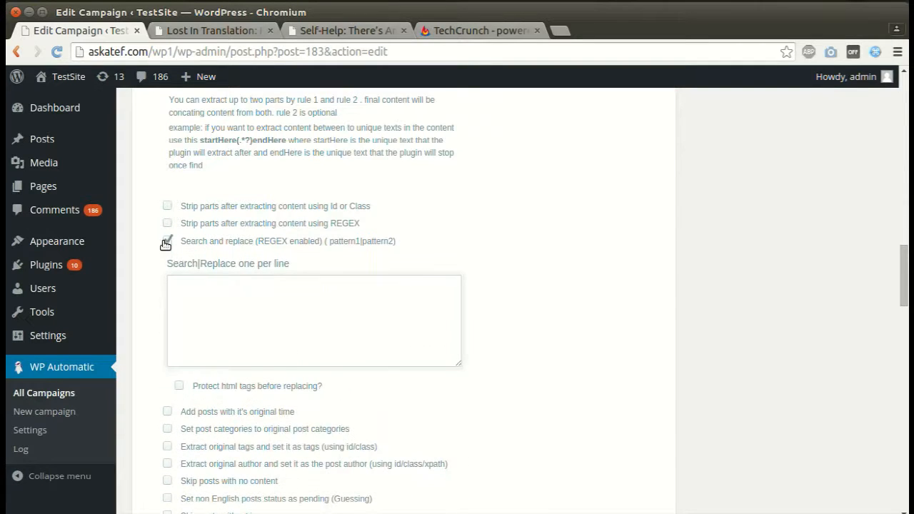
{"action": "left_click", "coordinate": [168, 241]}
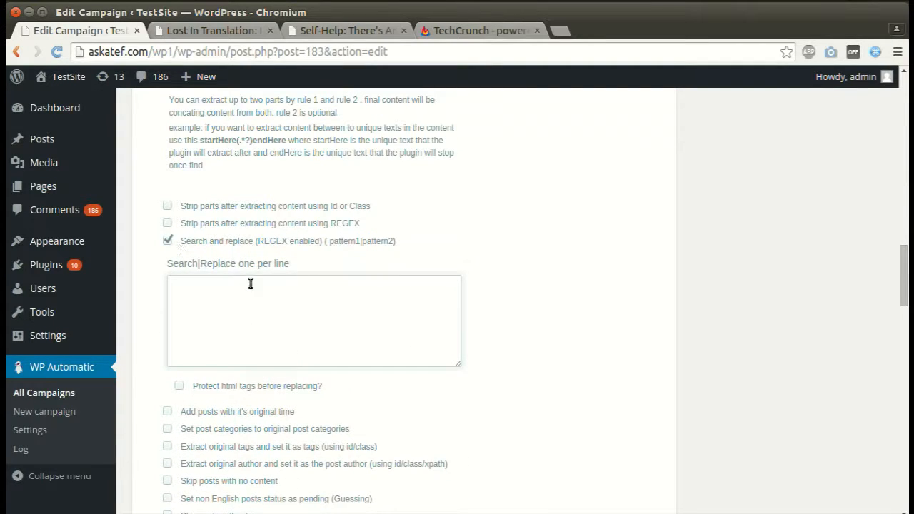
{"action": "left_click", "coordinate": [168, 240]}
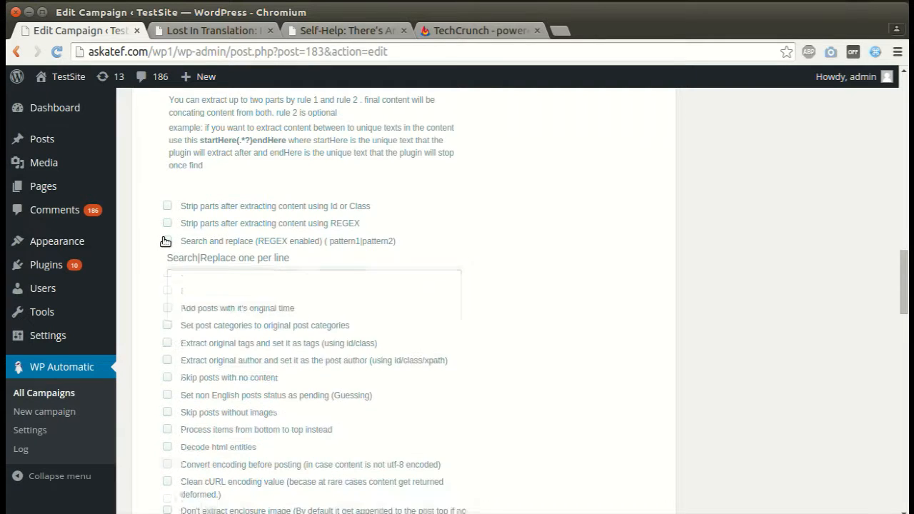
{"action": "left_click", "coordinate": [167, 241]}
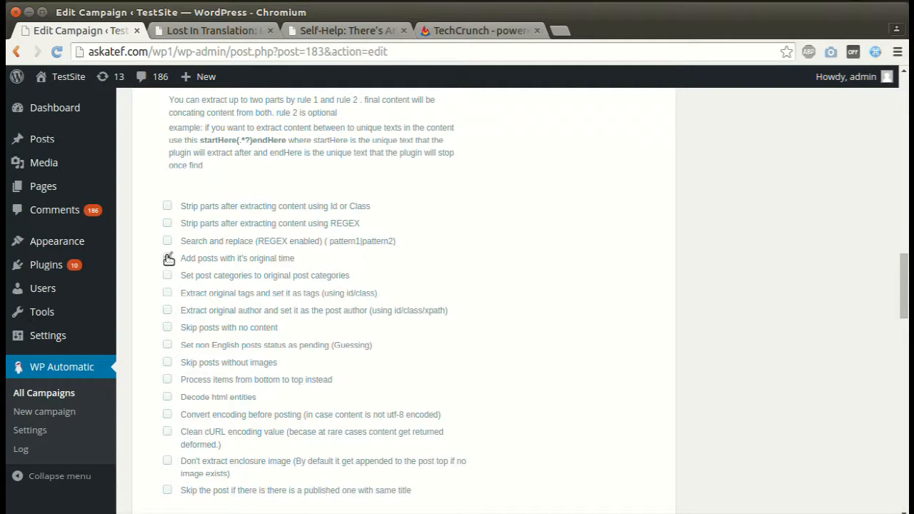
Keep posts' original publish time and source categories
{"action": "left_click", "coordinate": [167, 258]}
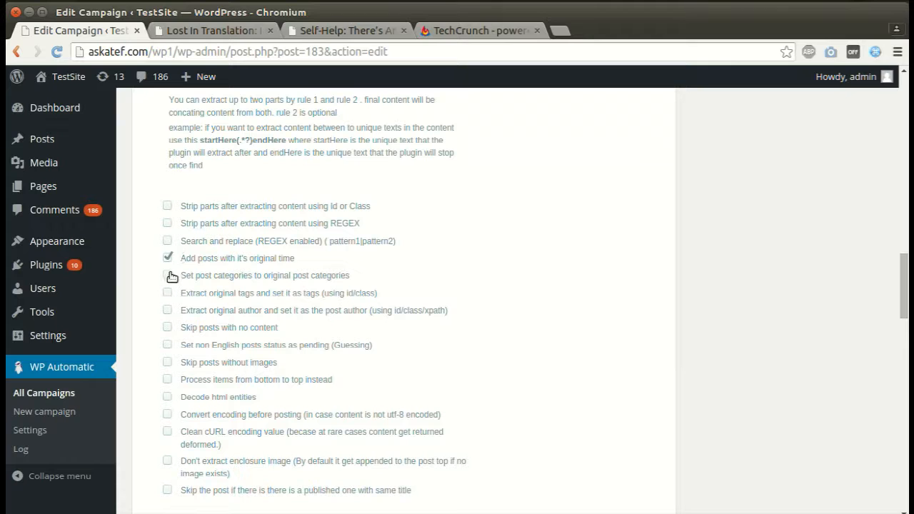
{"action": "left_click", "coordinate": [167, 275]}
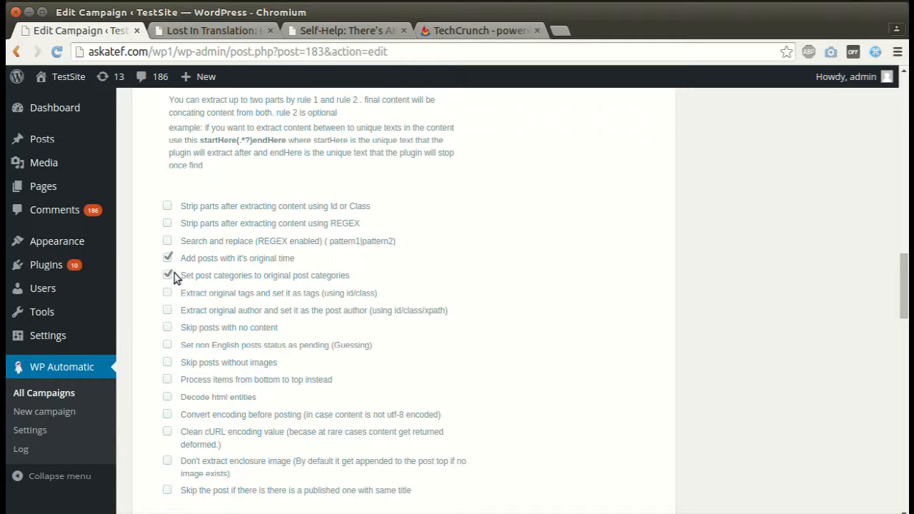
{"action": "left_click", "coordinate": [167, 275]}
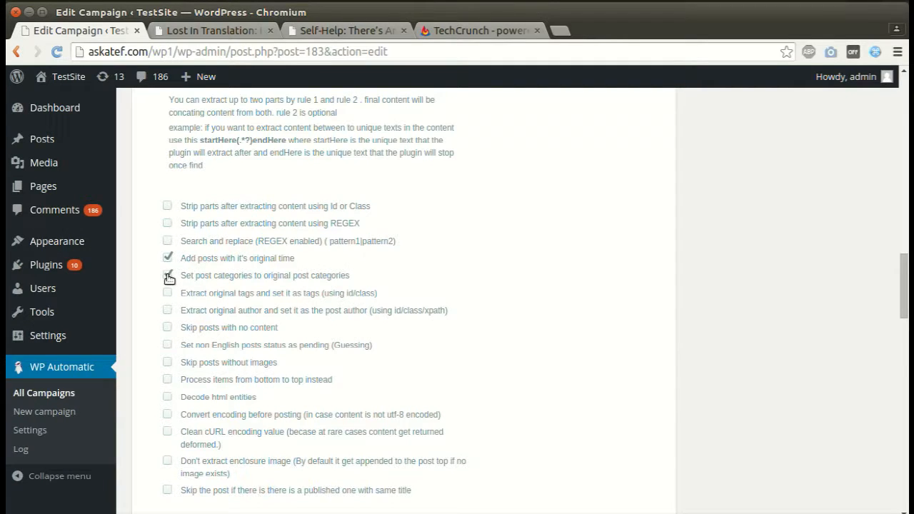
{"action": "left_click", "coordinate": [168, 275]}
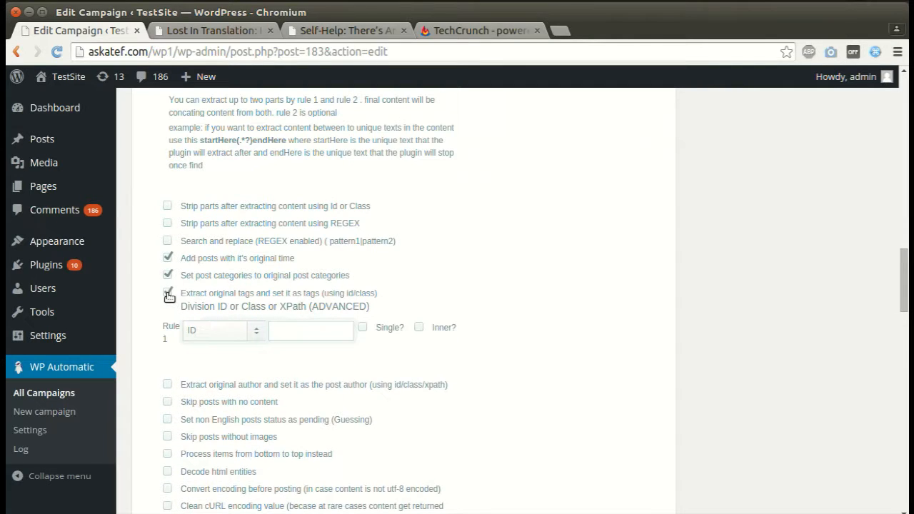
Toggle tag and author extraction on and back off, leaving both disabled
{"action": "left_click", "coordinate": [167, 293]}
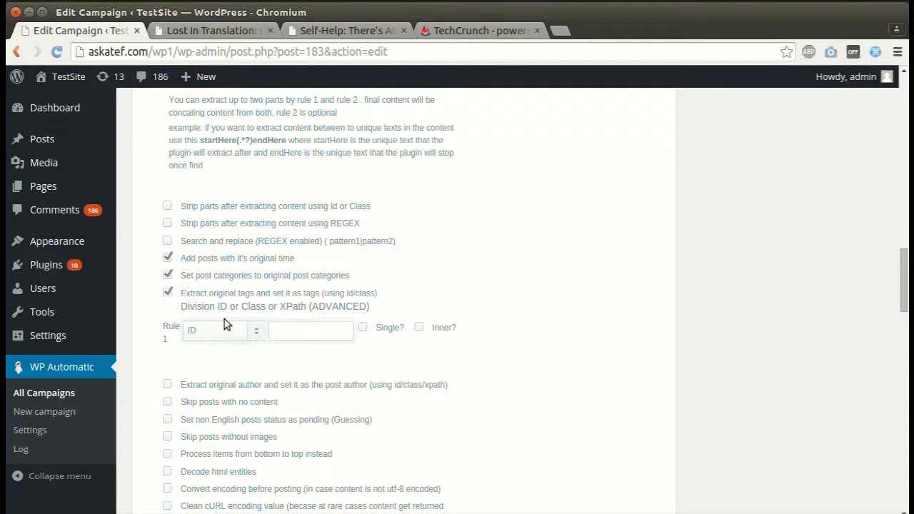
{"action": "left_click", "coordinate": [311, 330]}
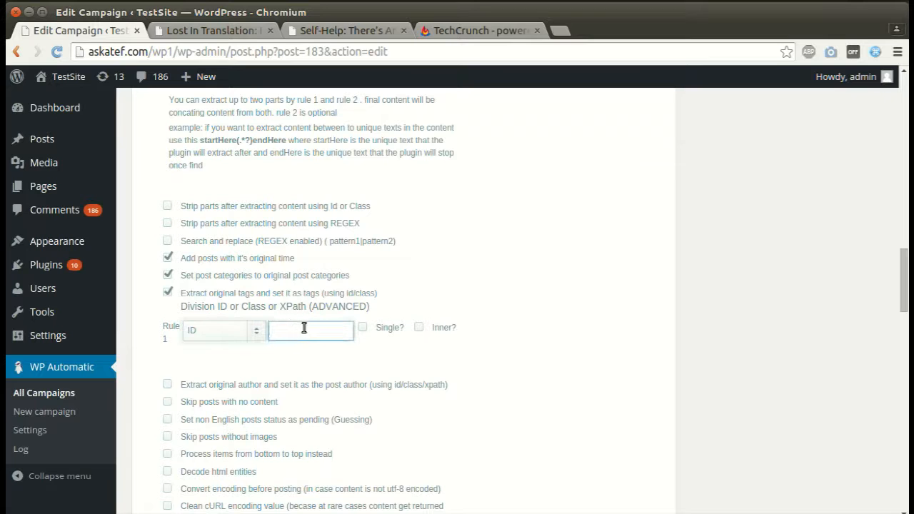
{"action": "left_click", "coordinate": [168, 292]}
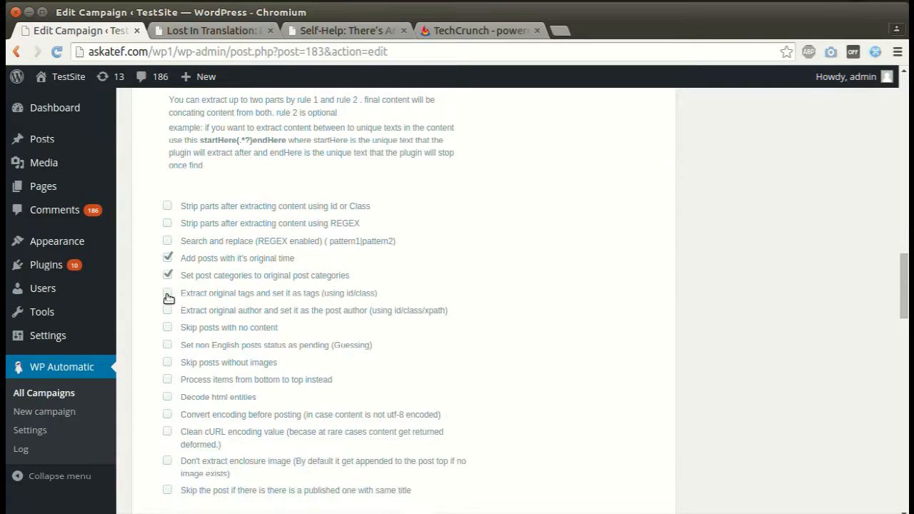
{"action": "left_click", "coordinate": [167, 310]}
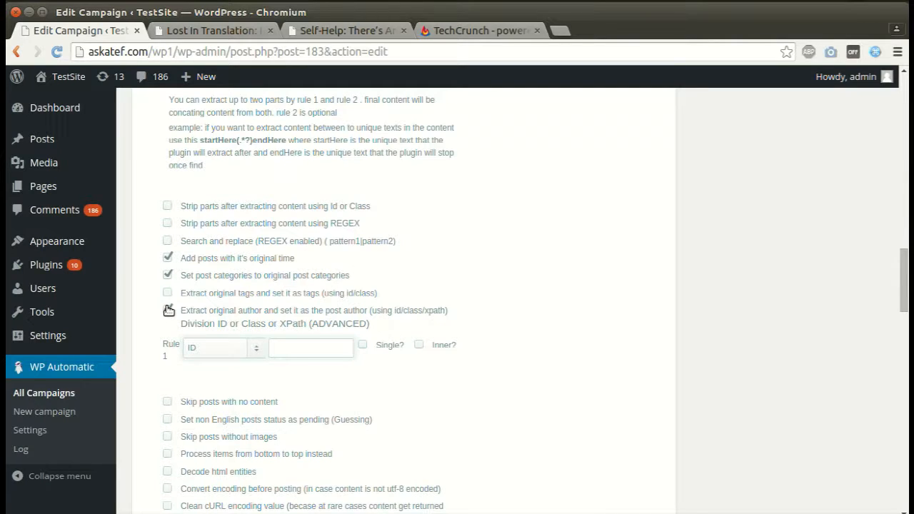
{"action": "left_click", "coordinate": [167, 310]}
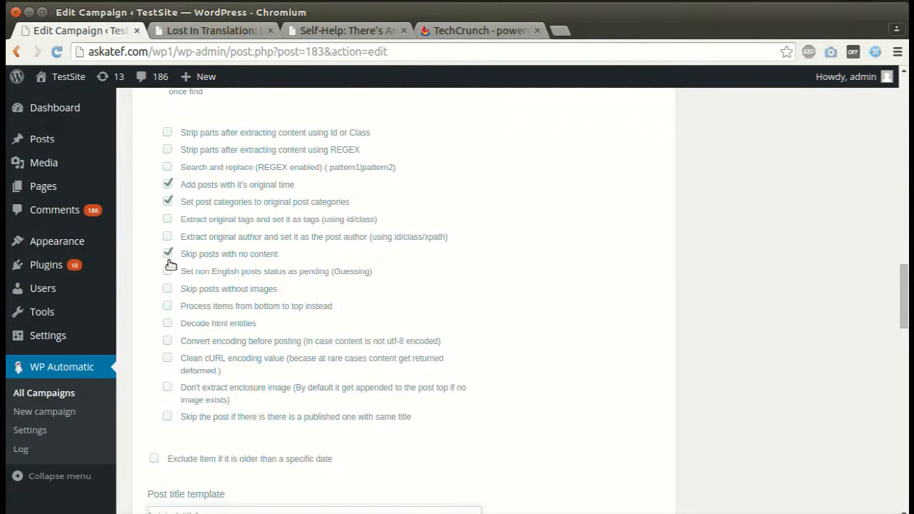
Tick 'Set non English posts status as pending', 'Skip posts without images', and 'Process items from bottom to top'
{"action": "left_click", "coordinate": [168, 271]}
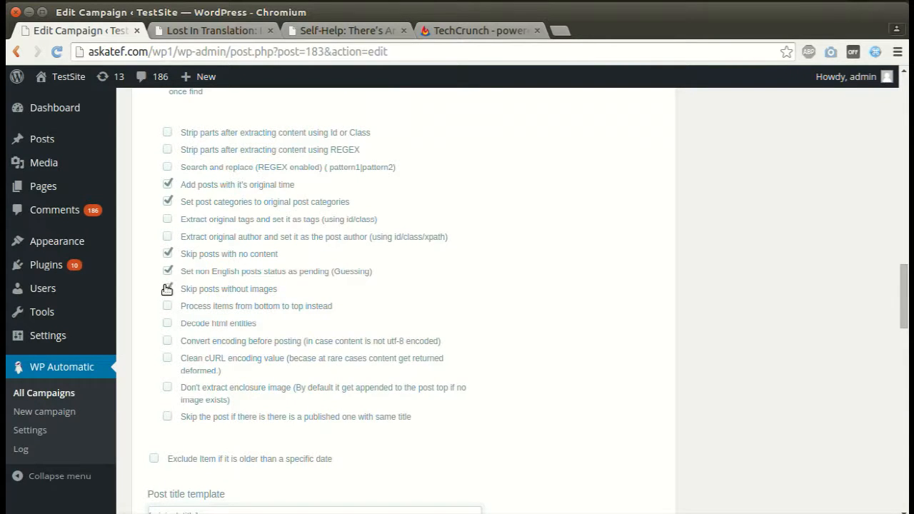
{"action": "left_click", "coordinate": [168, 288]}
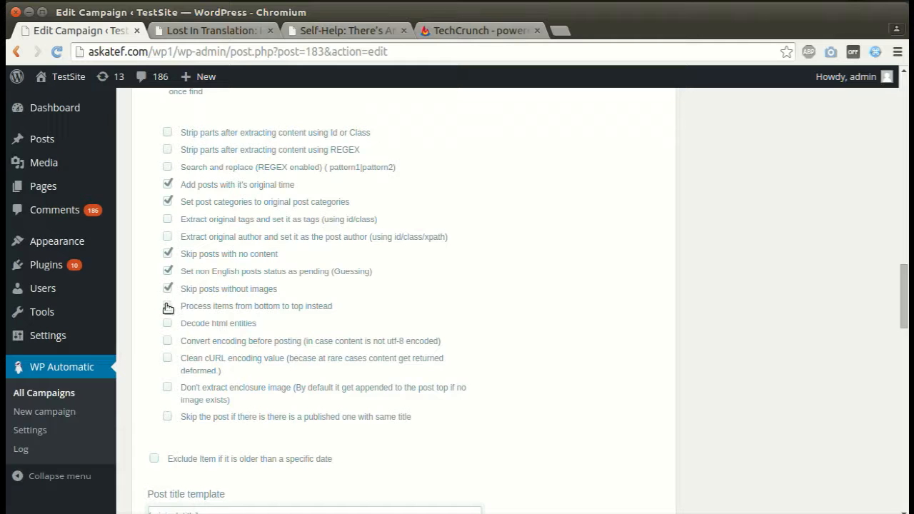
{"action": "left_click", "coordinate": [168, 306]}
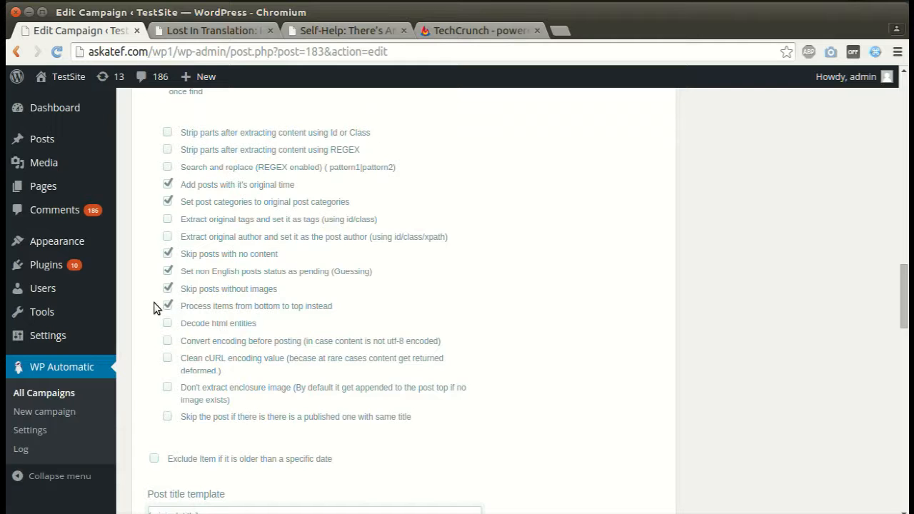